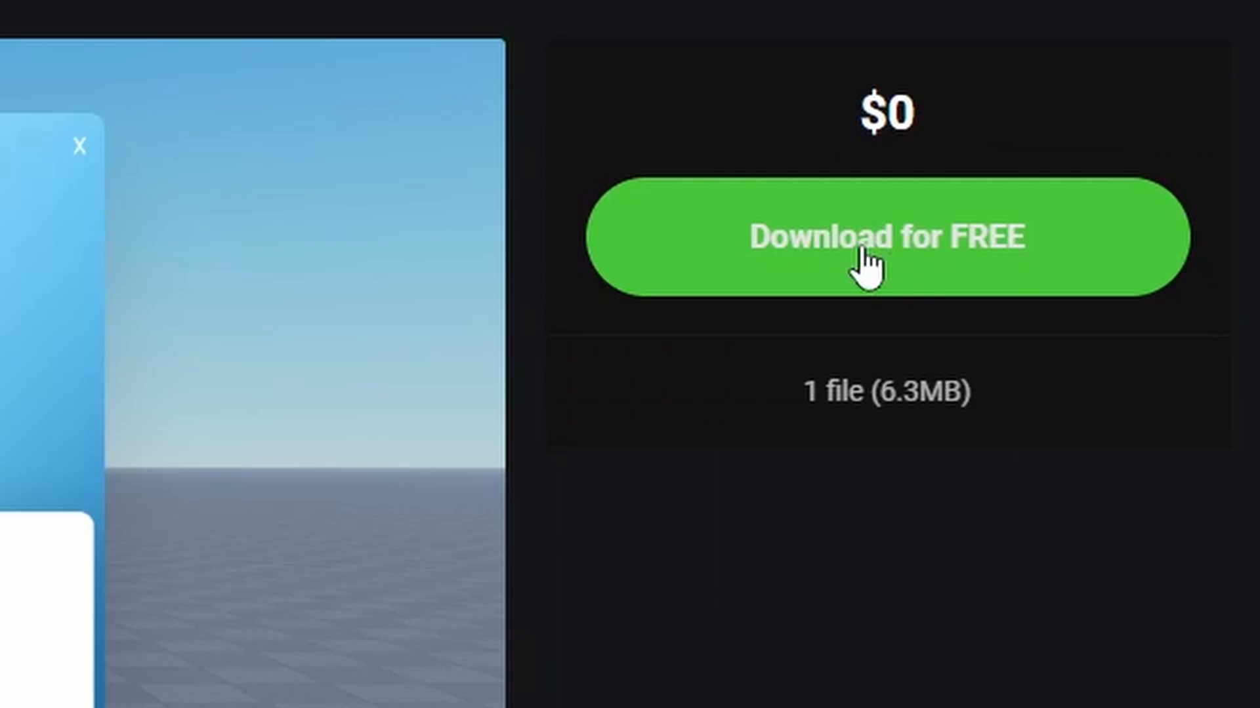
Step: Add the free UI frame pack to the cart and take it to checkout
click(885, 236)
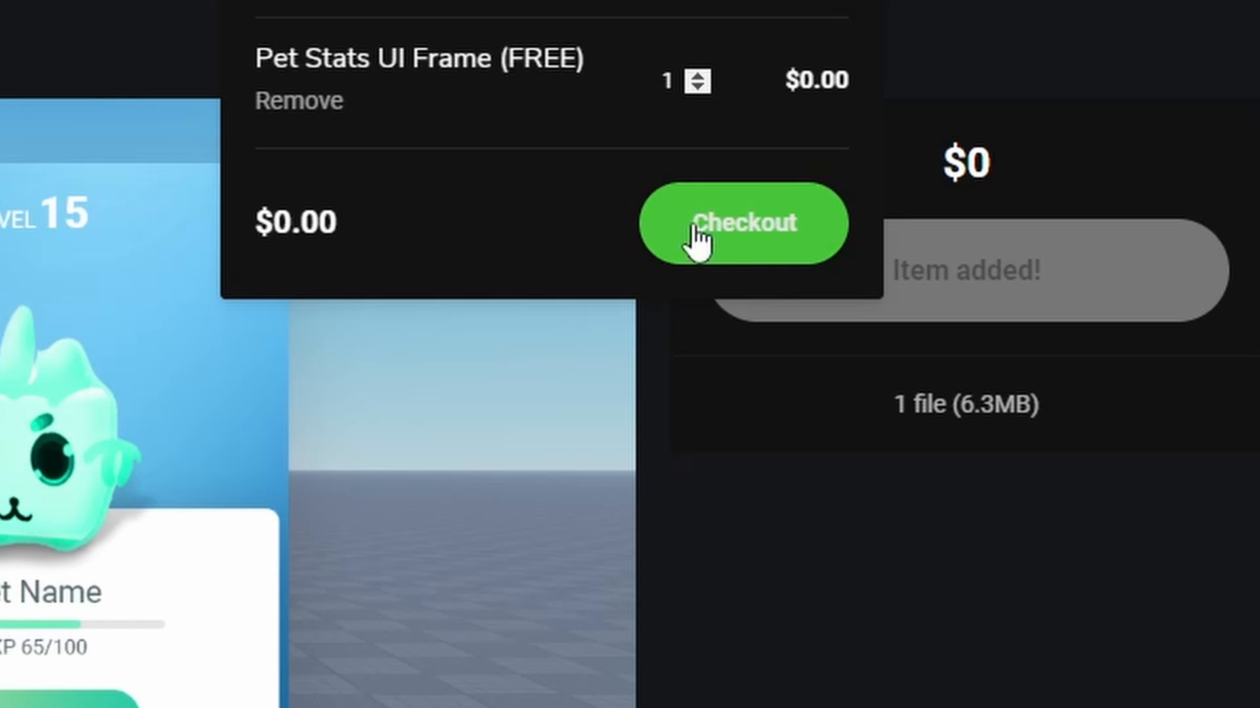
click(742, 223)
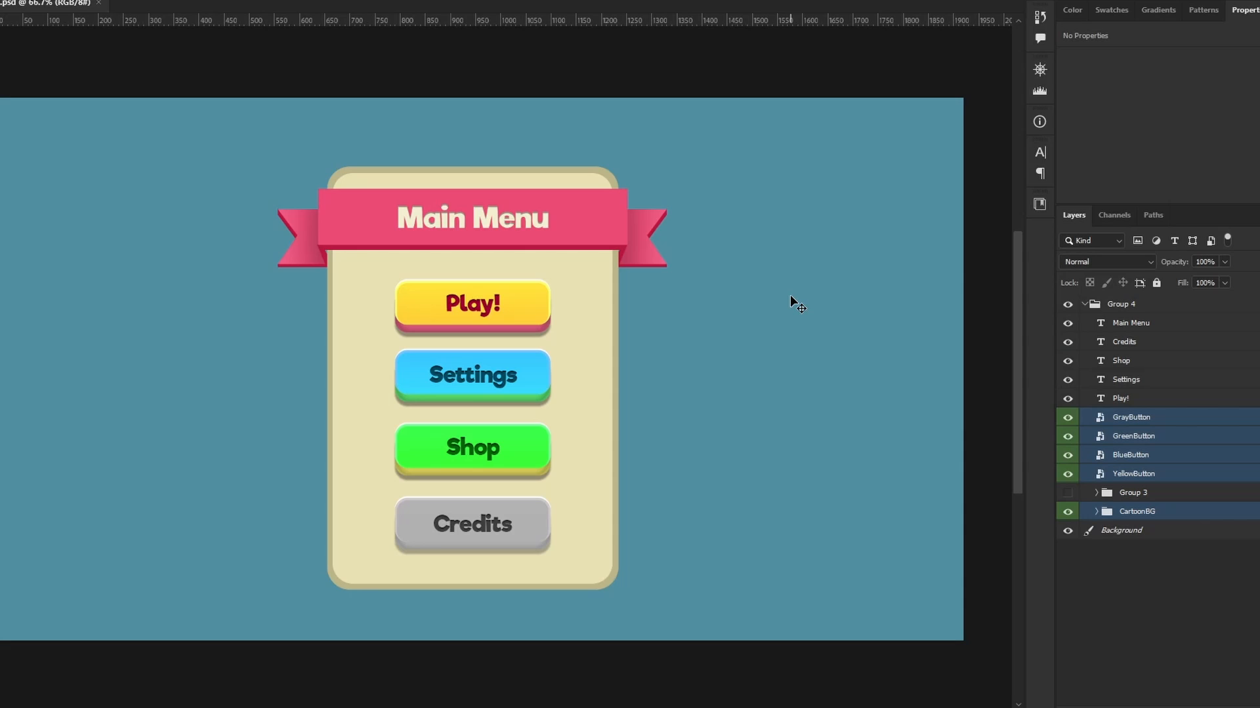
Step: Hide the Play!, Credits, Shop, Settings and Main Menu text layers in the Layers panel
click(1130, 417)
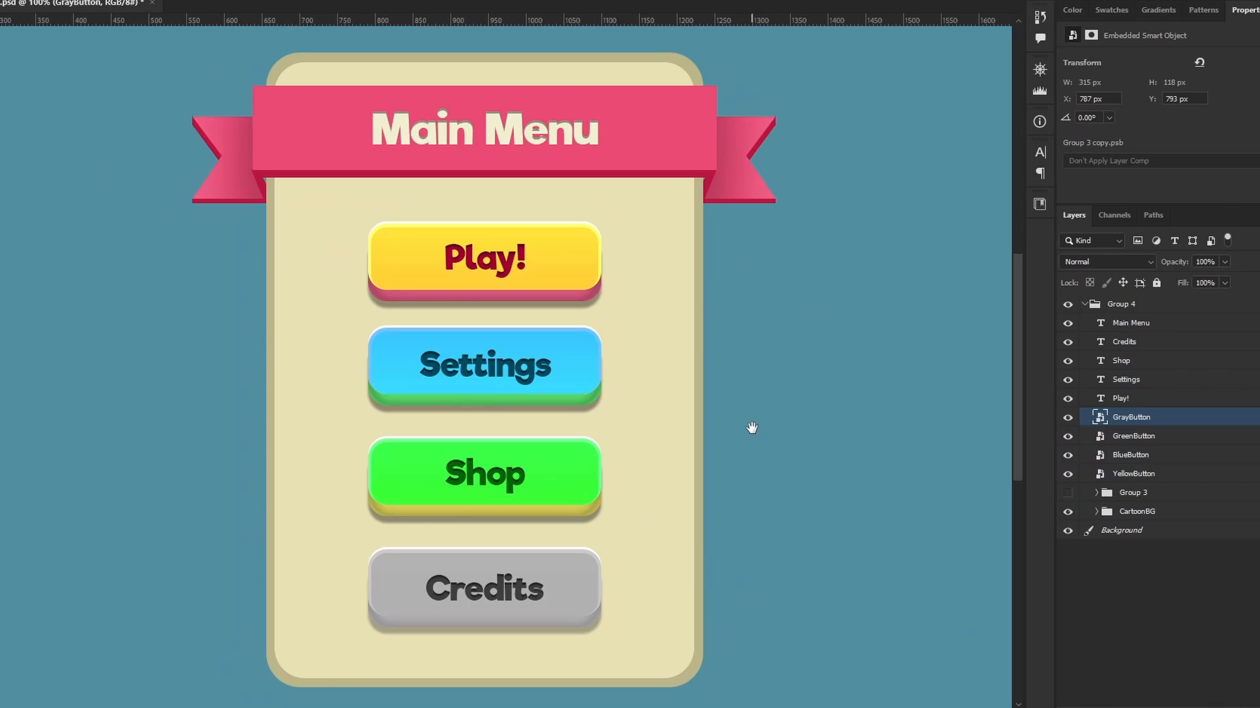
mouse_move(543, 267)
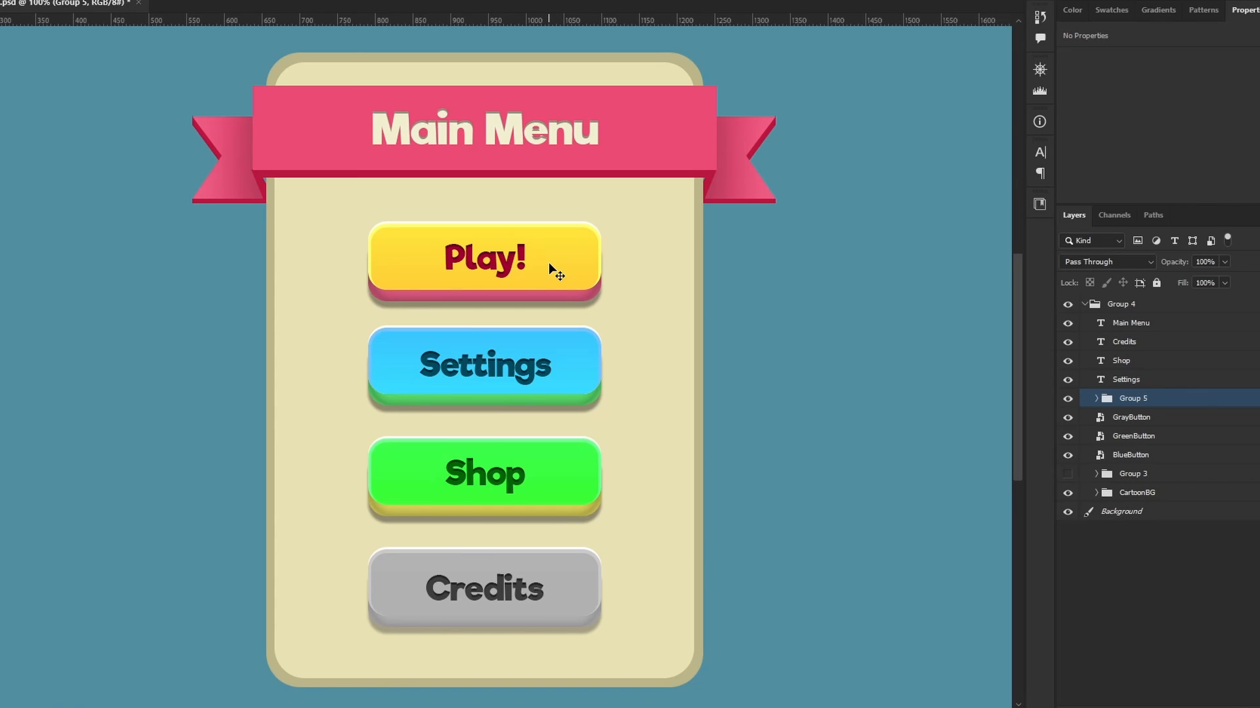
click(1076, 397)
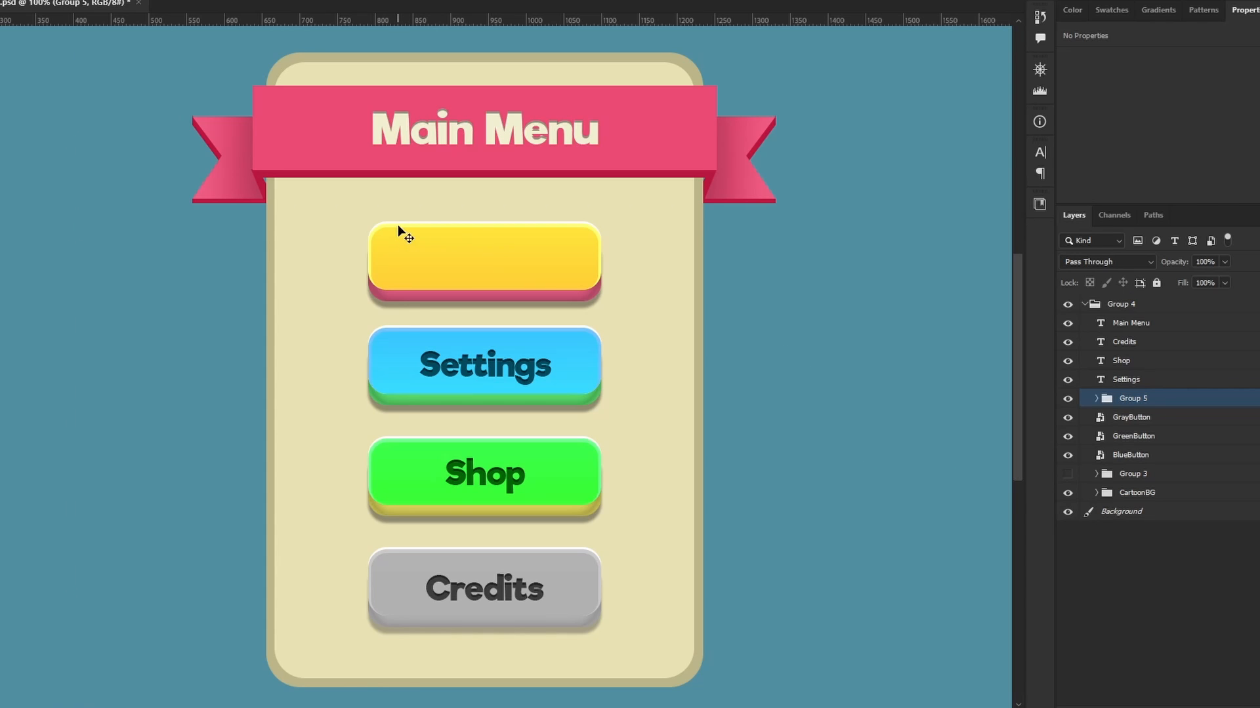
click(1068, 322)
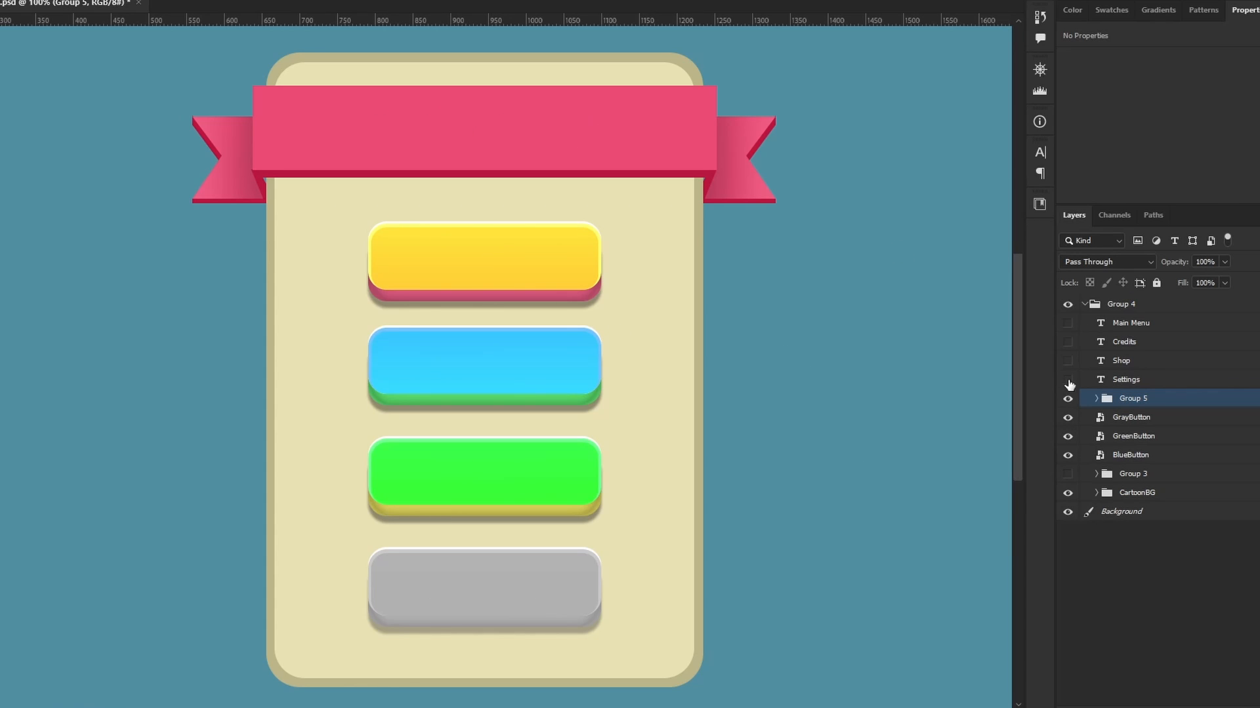
click(1068, 322)
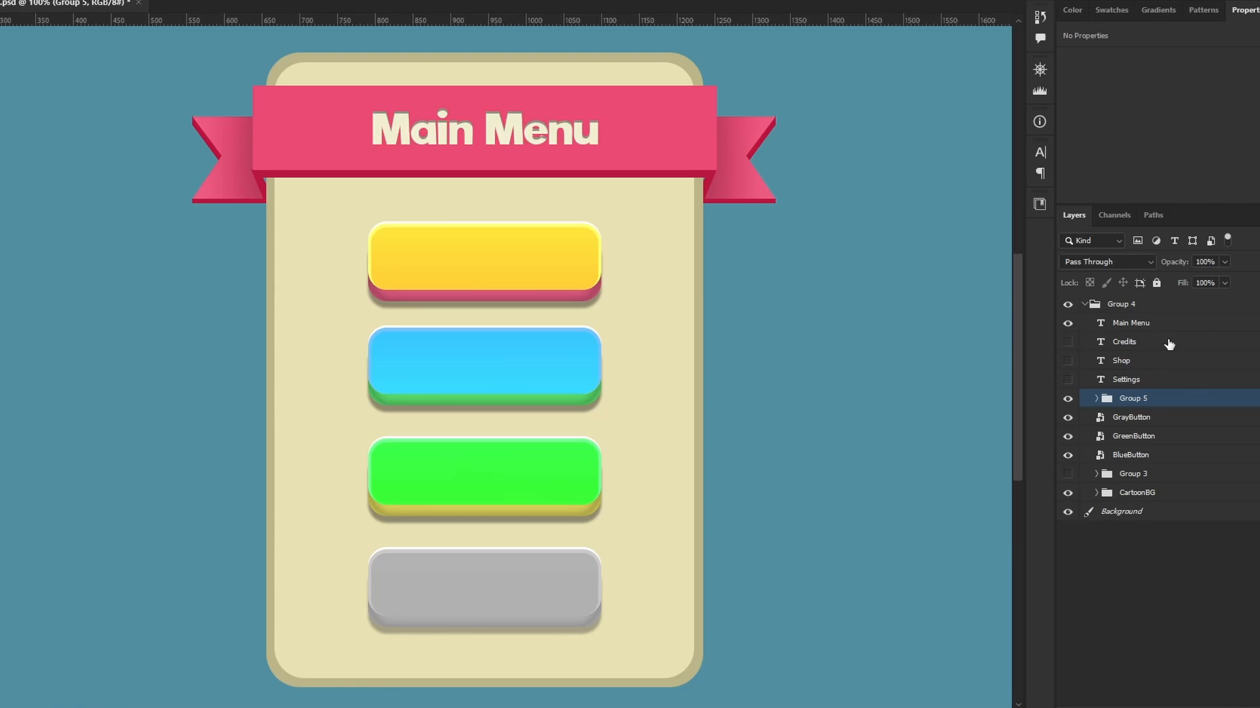
click(1068, 323)
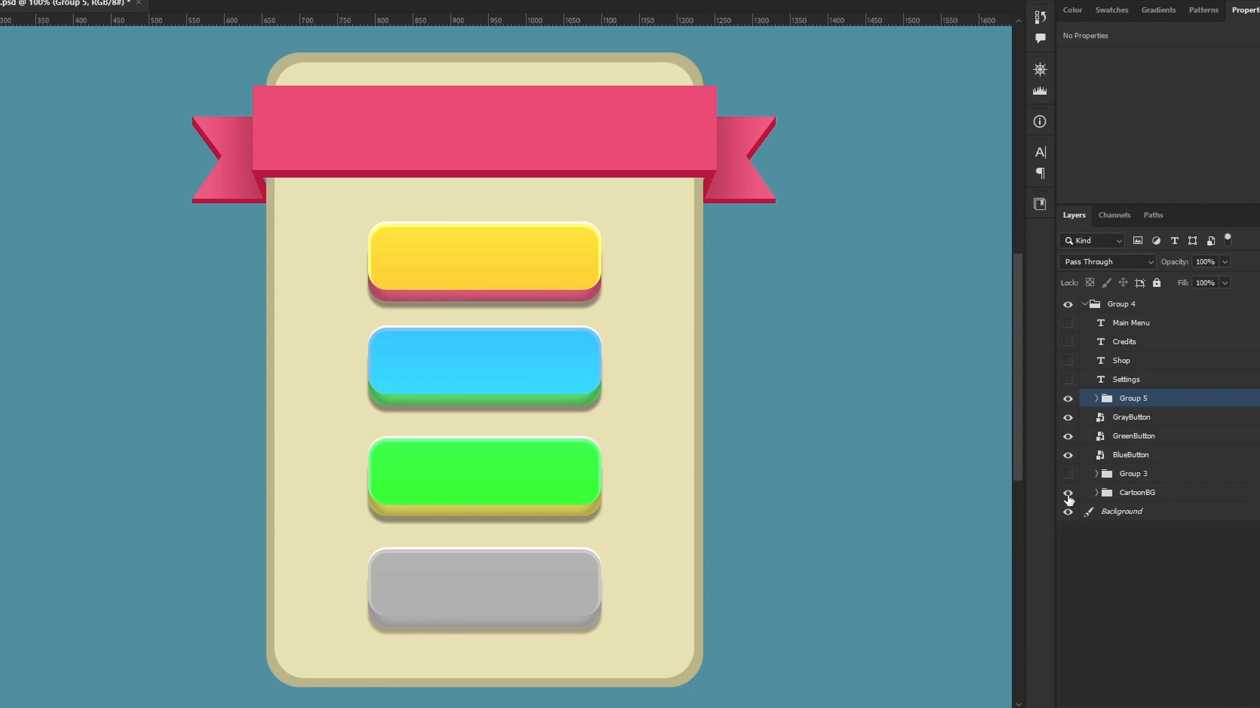
Step: Select the cartoon background group and rename the button group to YellowButton
click(1089, 492)
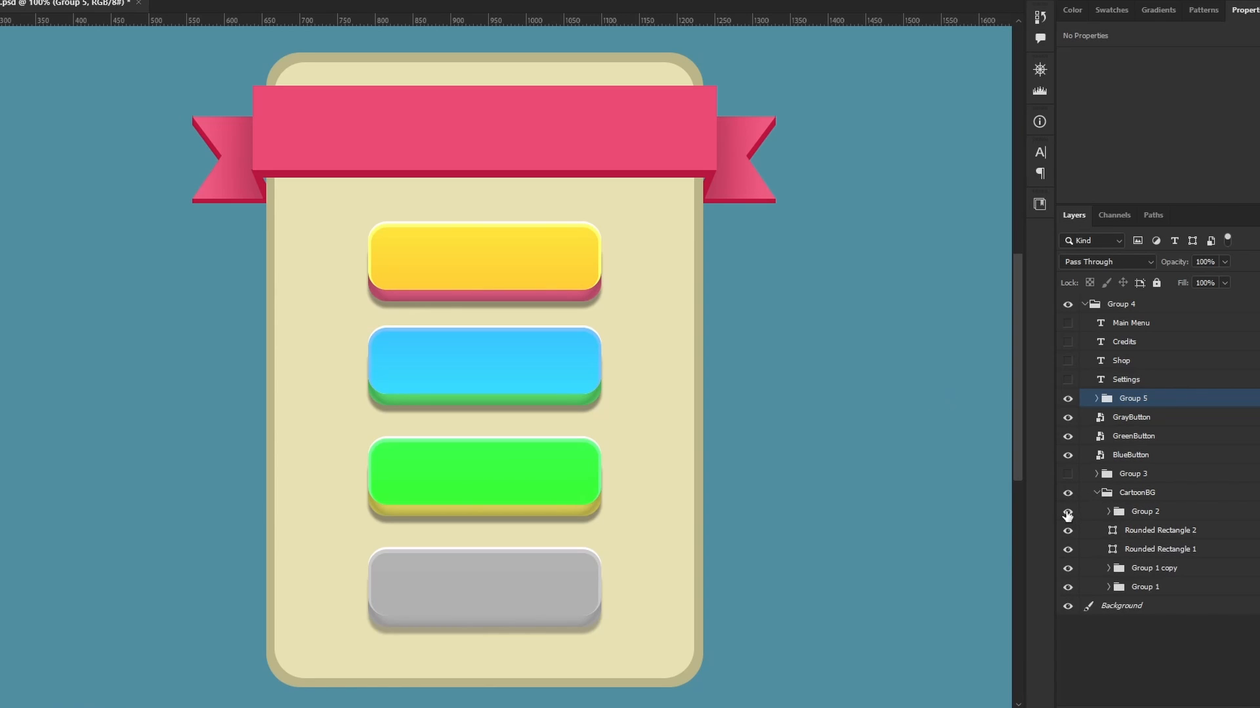
click(1100, 492)
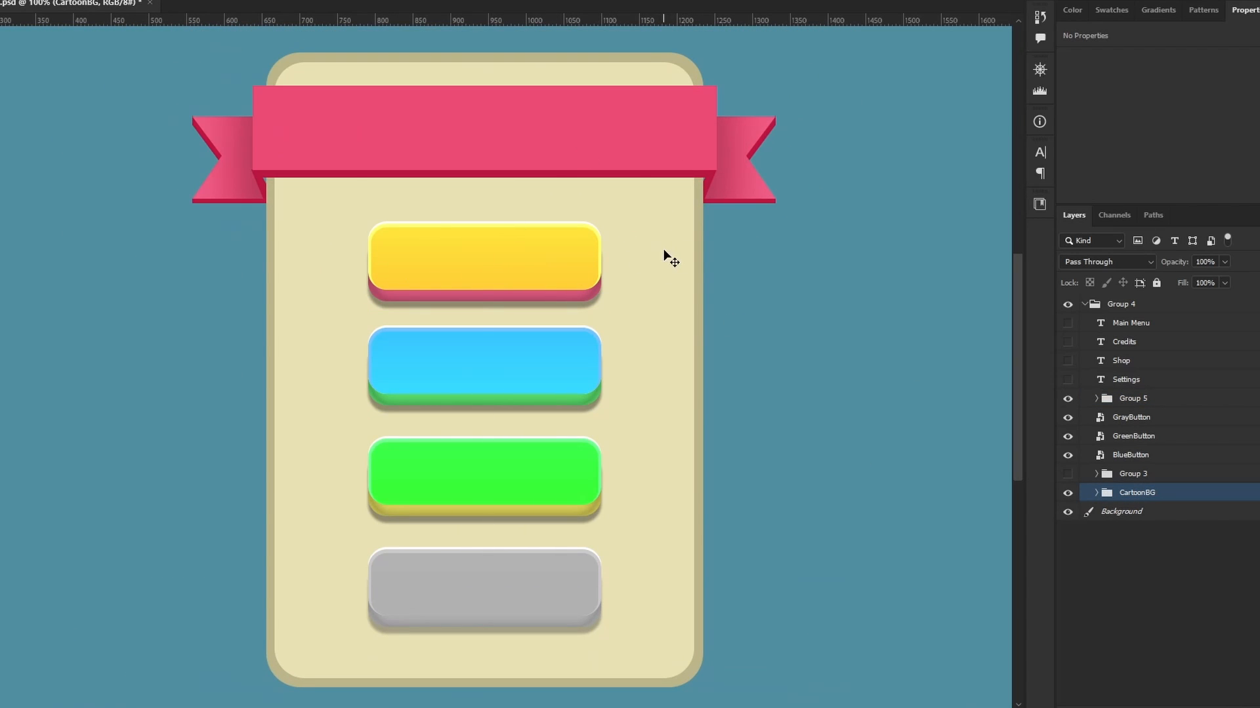
mouse_move(1178, 508)
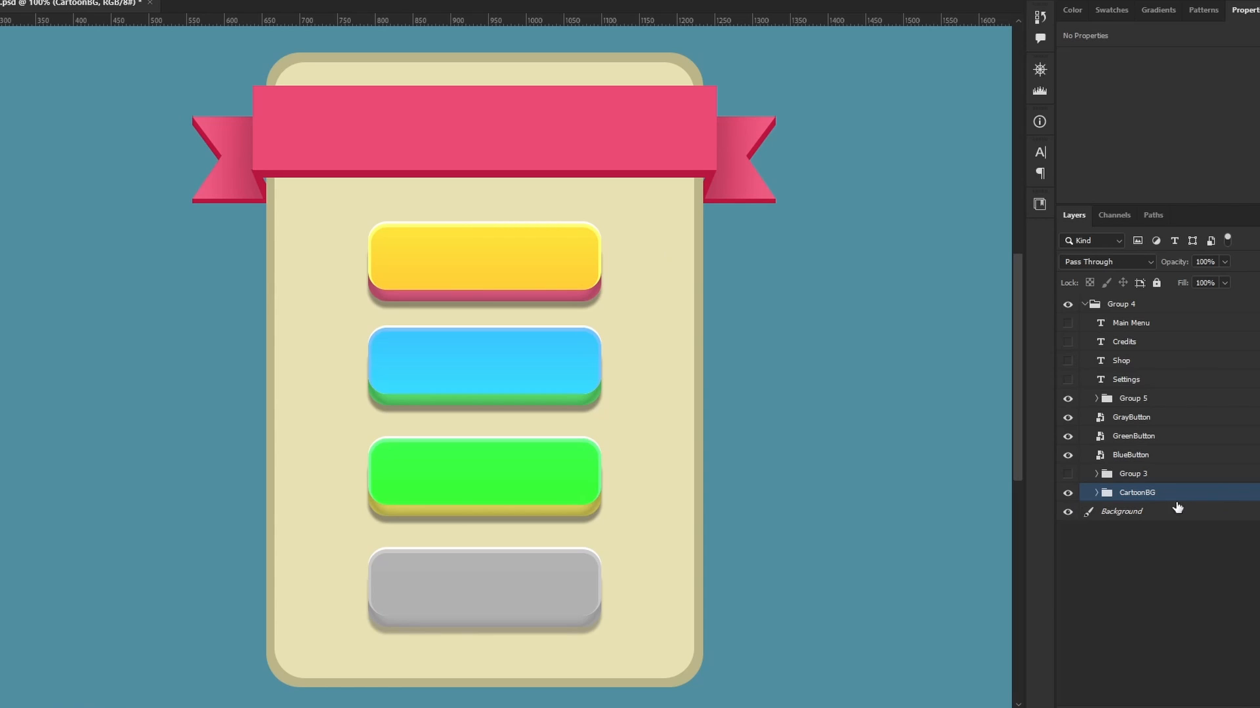
double_click(1131, 492)
text(YellowButton)
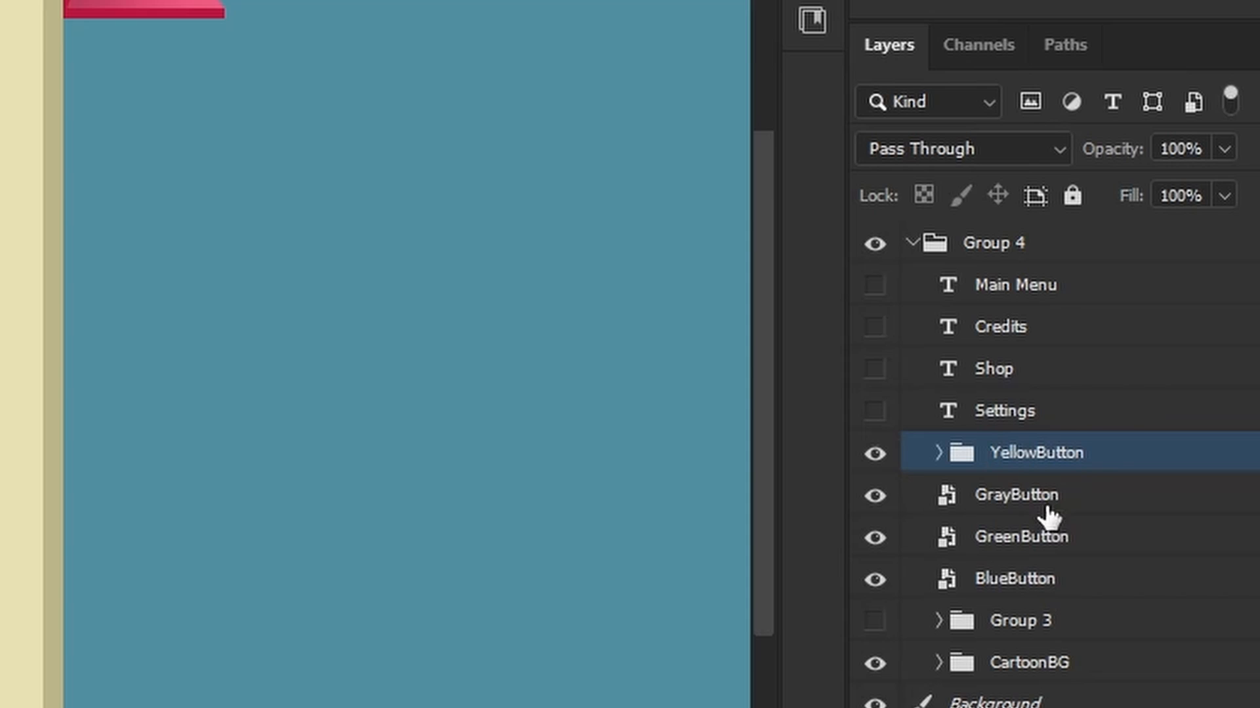
Step: Create a new 'UI Asset' folder and select it as the export destination
click(1029, 663)
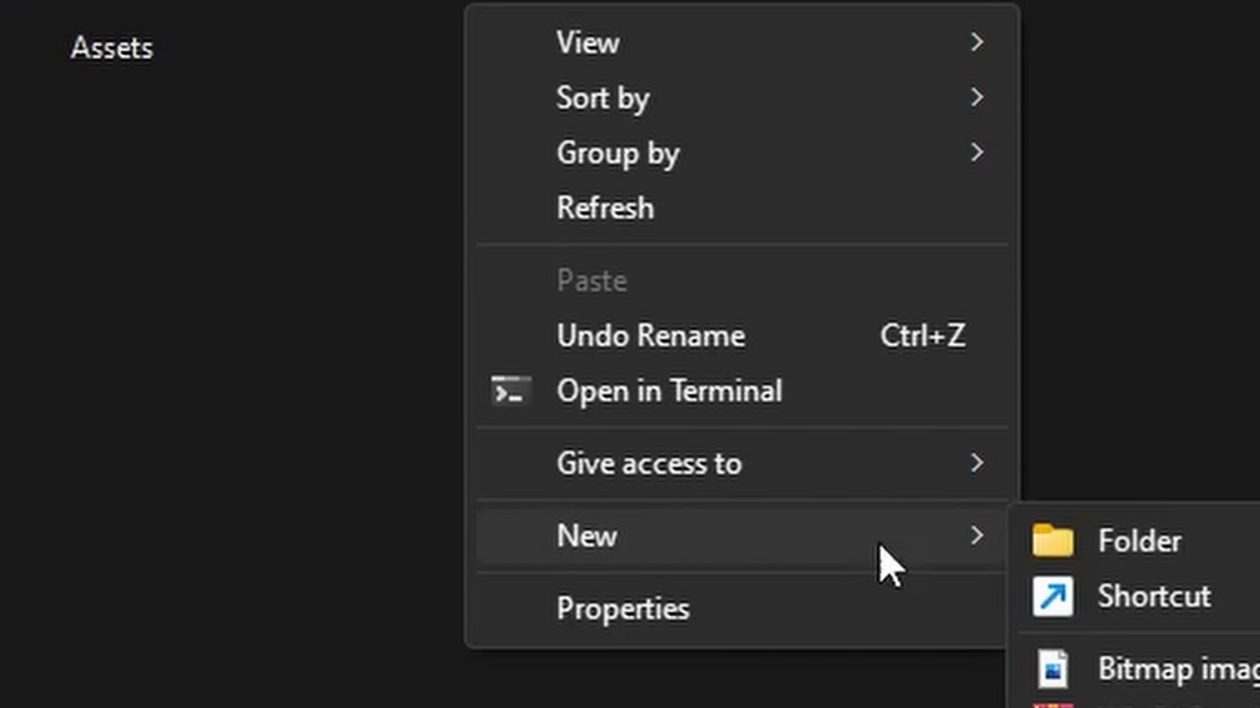
click(1133, 539)
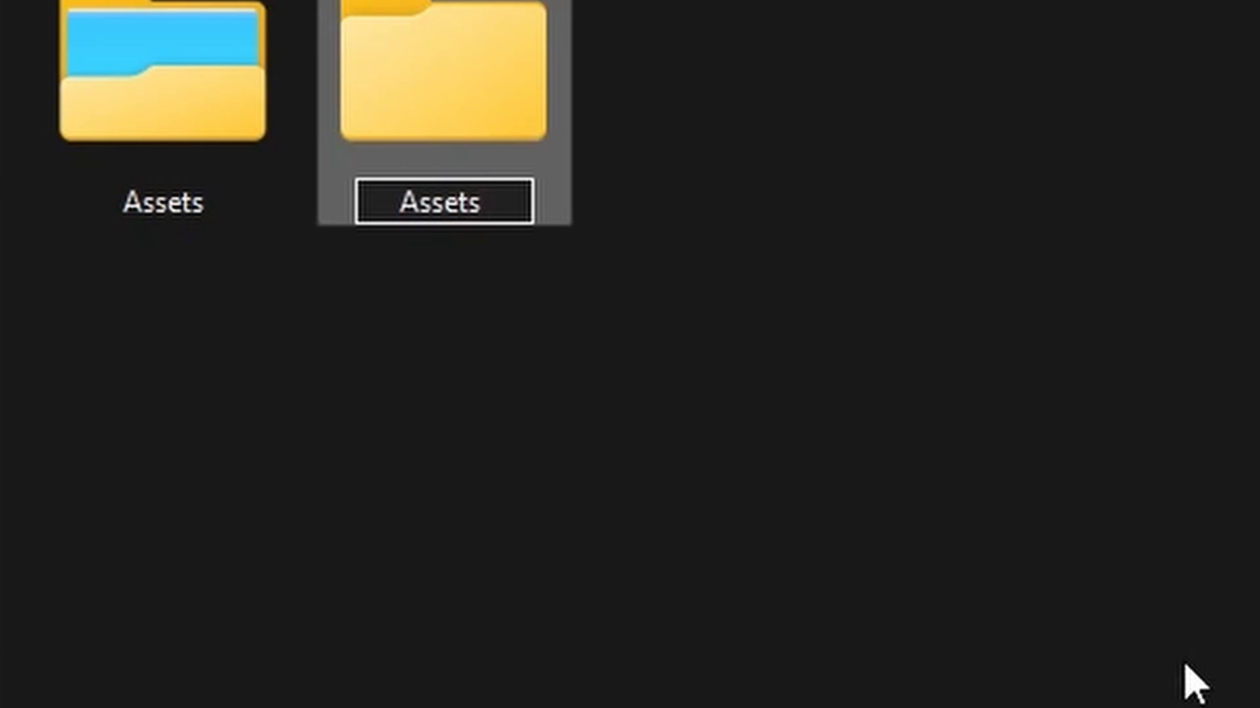
text(UI Asset)
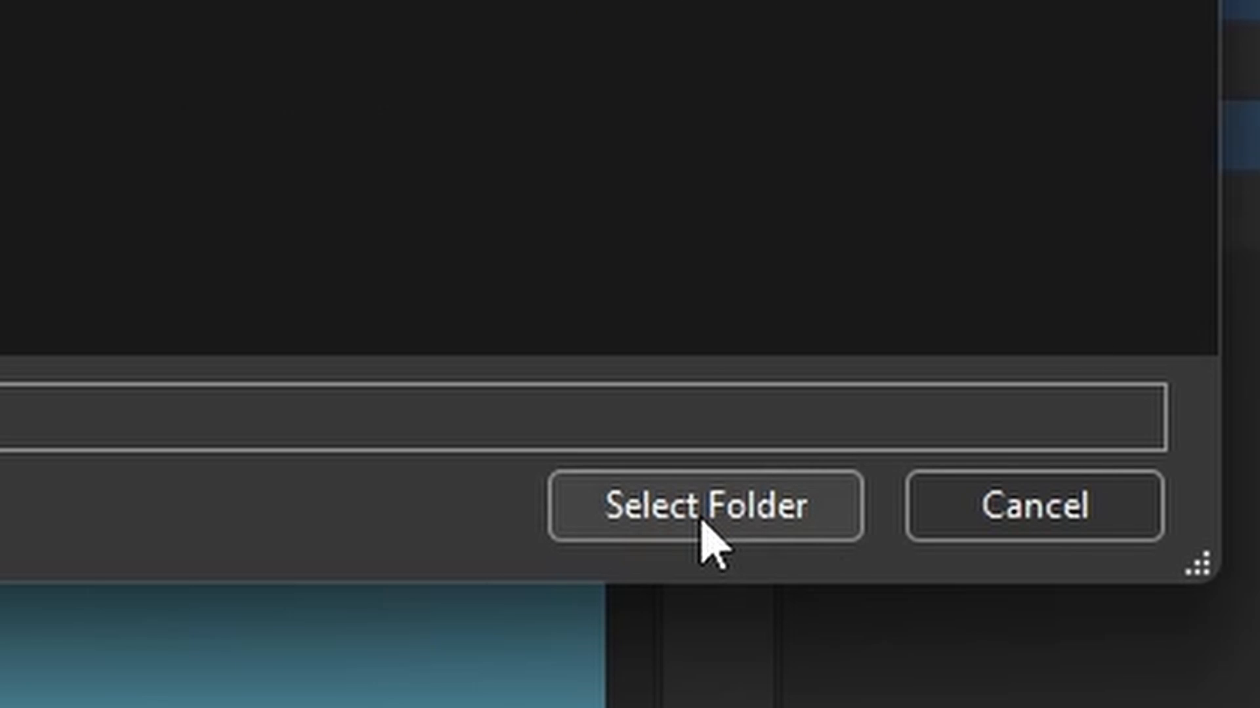
click(704, 506)
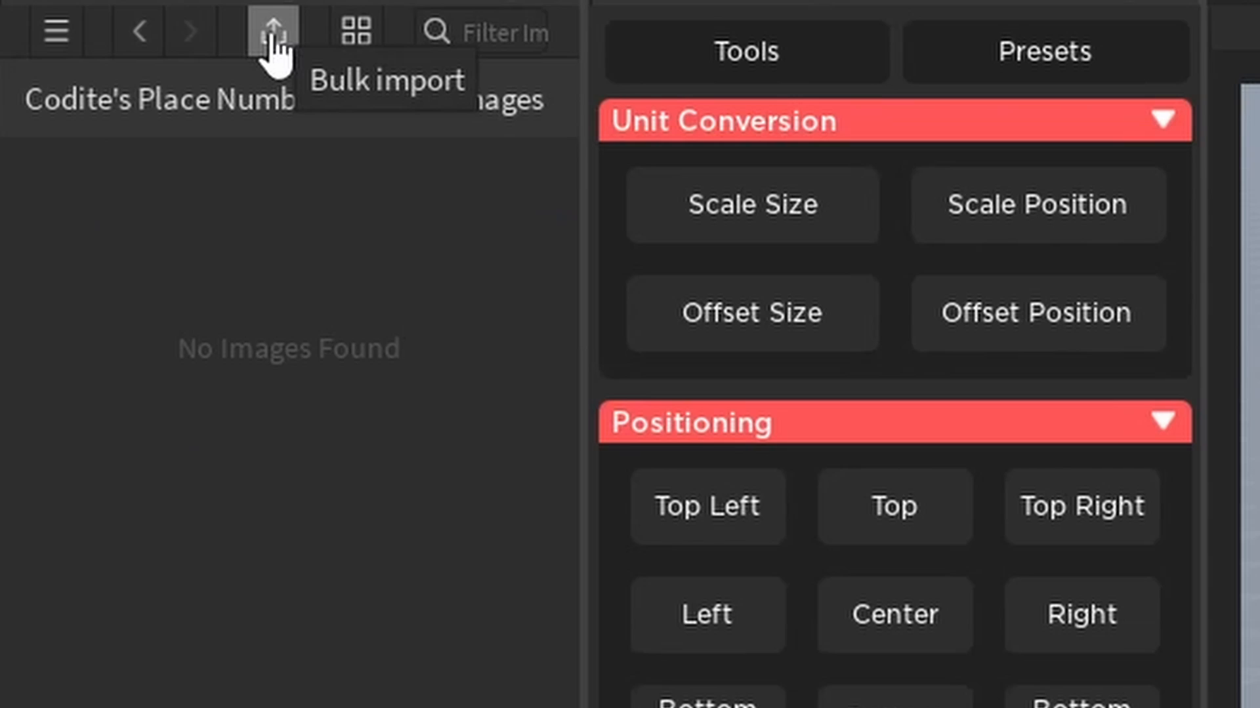
Step: Bulk-import the exported button PNG files through Asset Manager
click(272, 30)
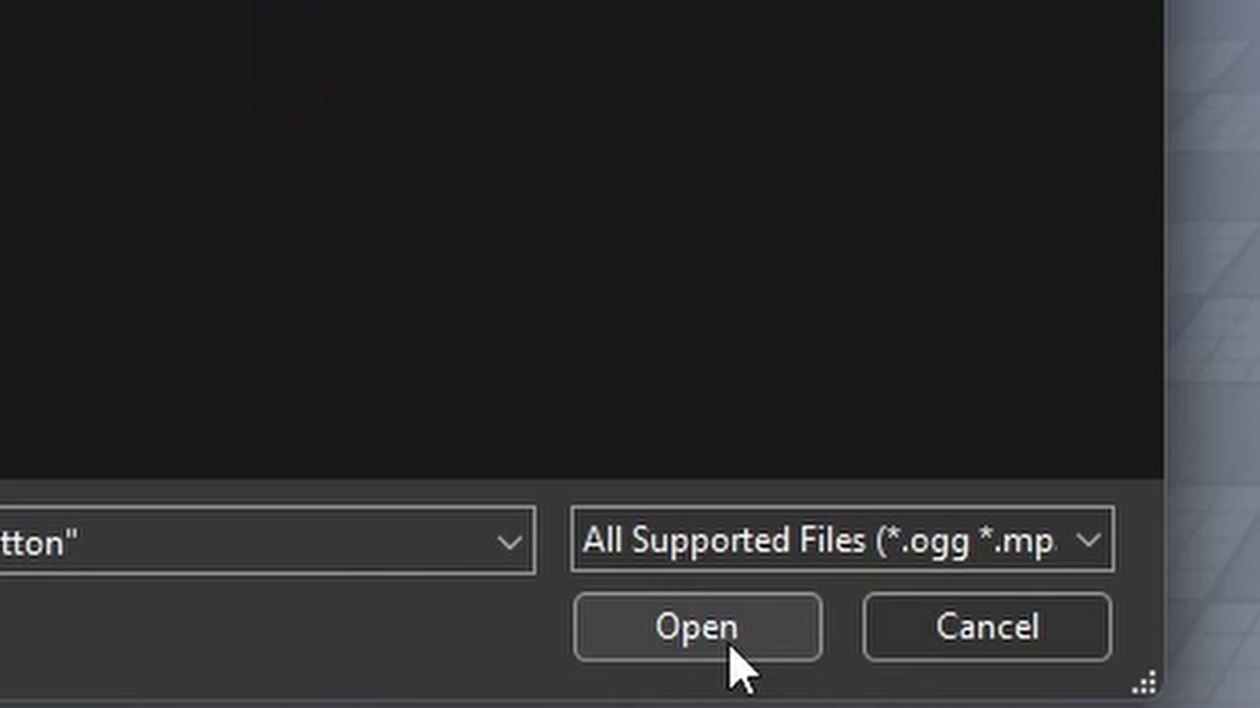
click(696, 627)
text(frame)
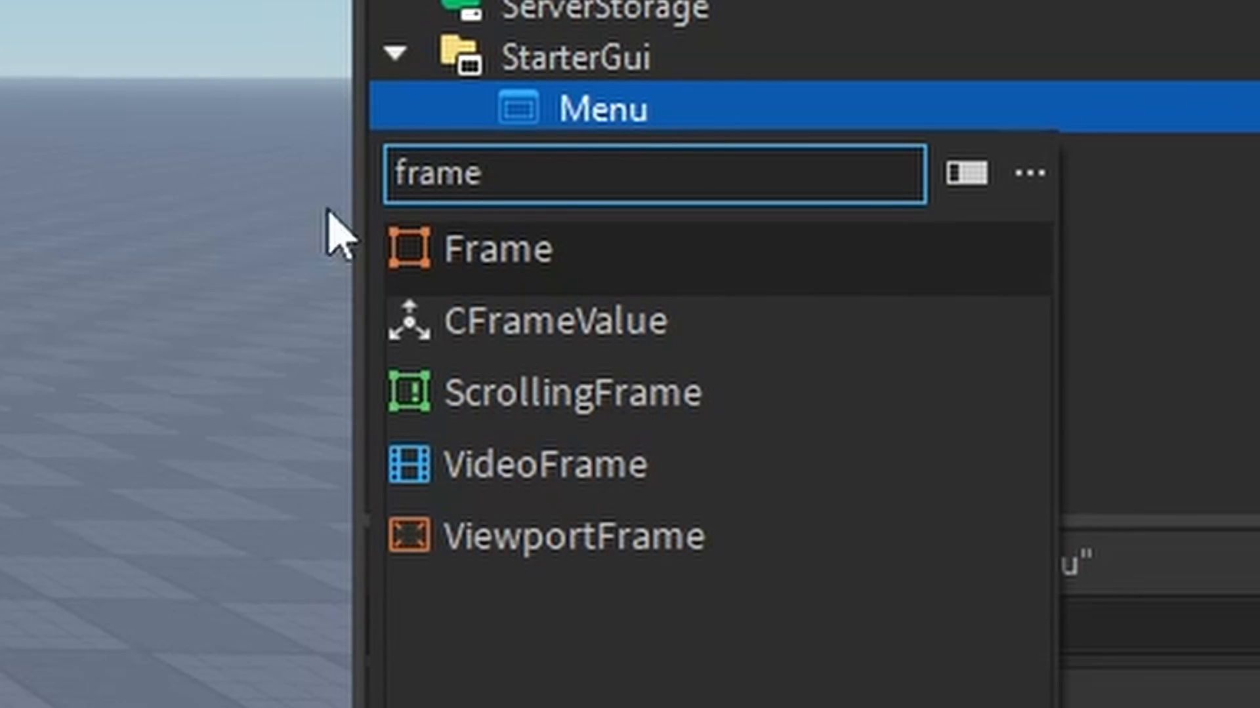
Step: Insert a Frame into the Menu gui with anchor point .5 and position {0.5,0},{0.5,0}
click(499, 247)
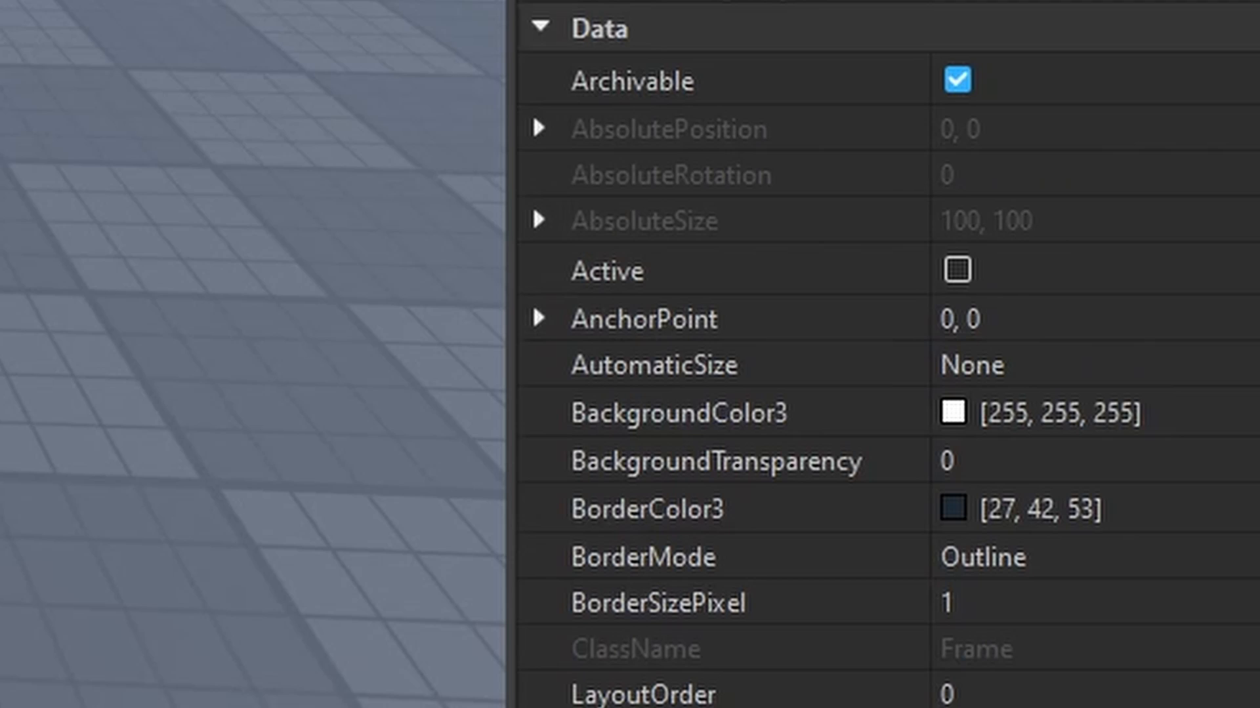
click(539, 319)
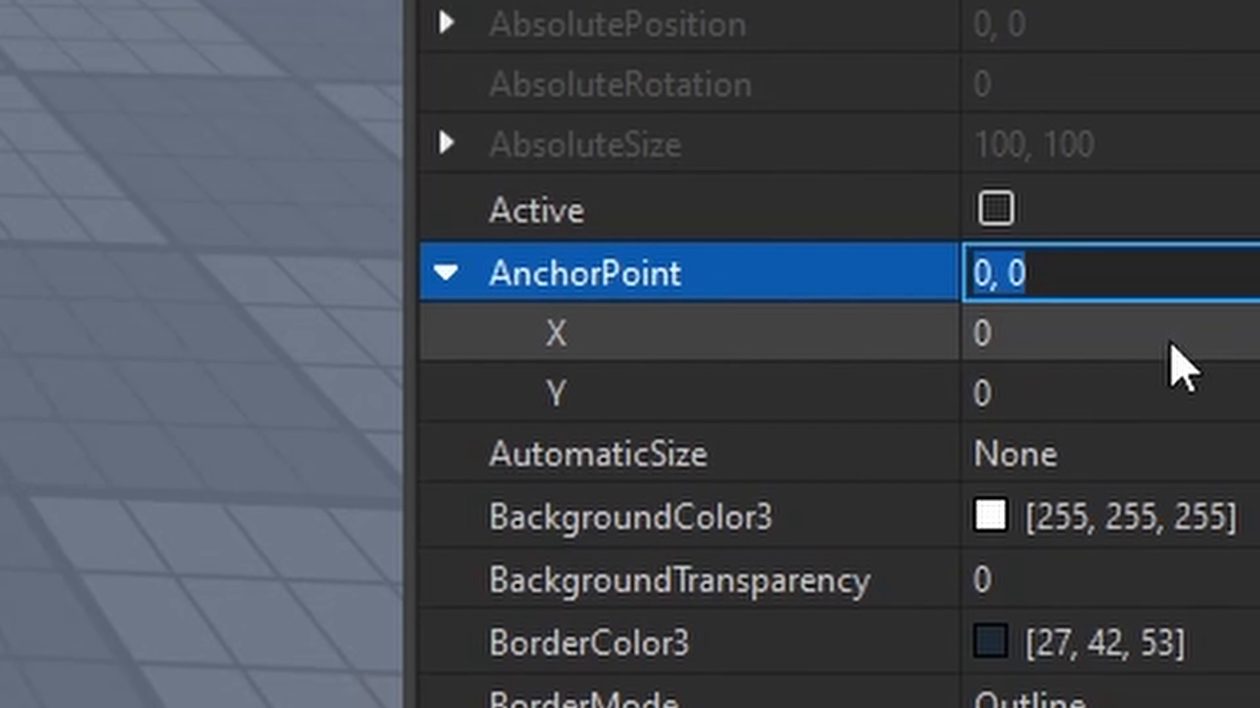
text(.5)
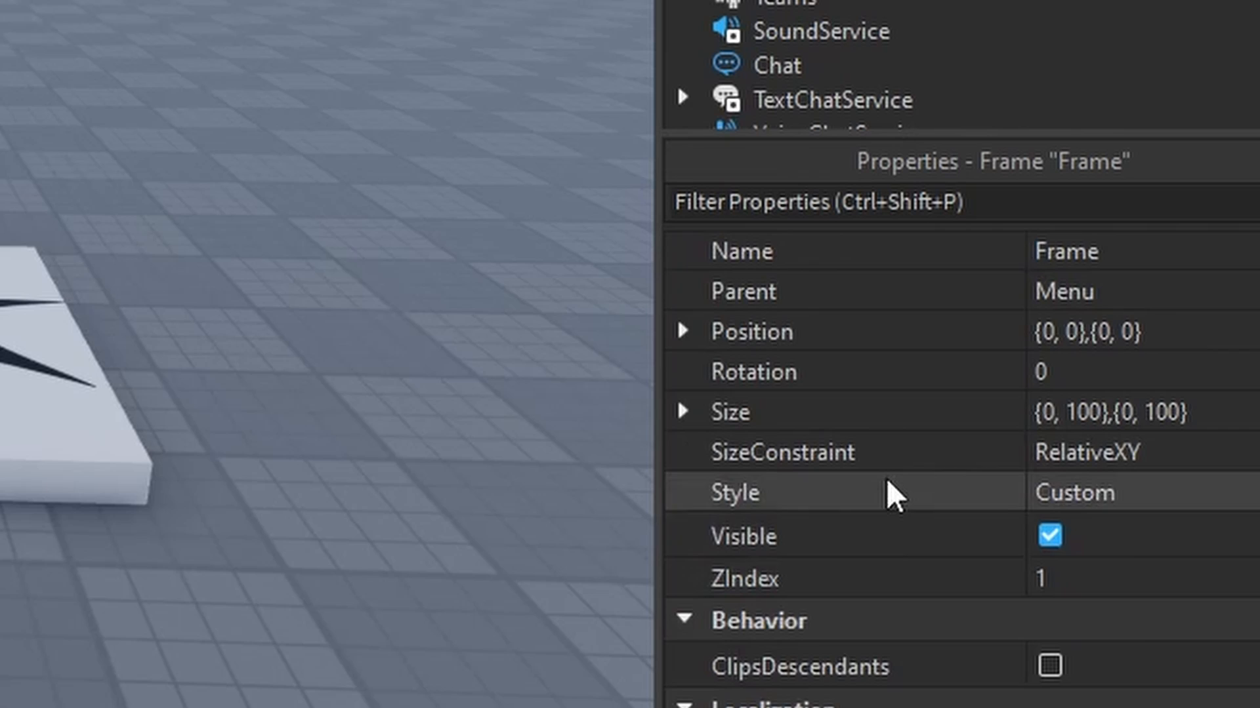
click(682, 331)
text(0.5)
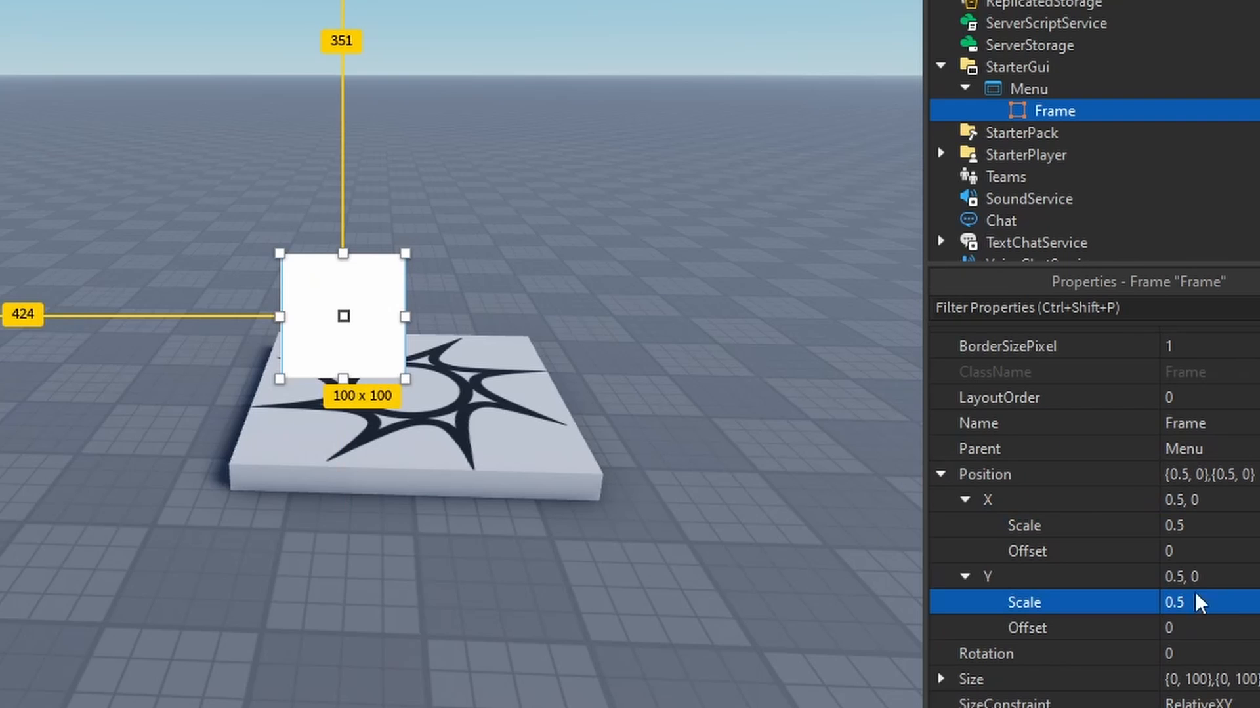
scroll(up, 3)
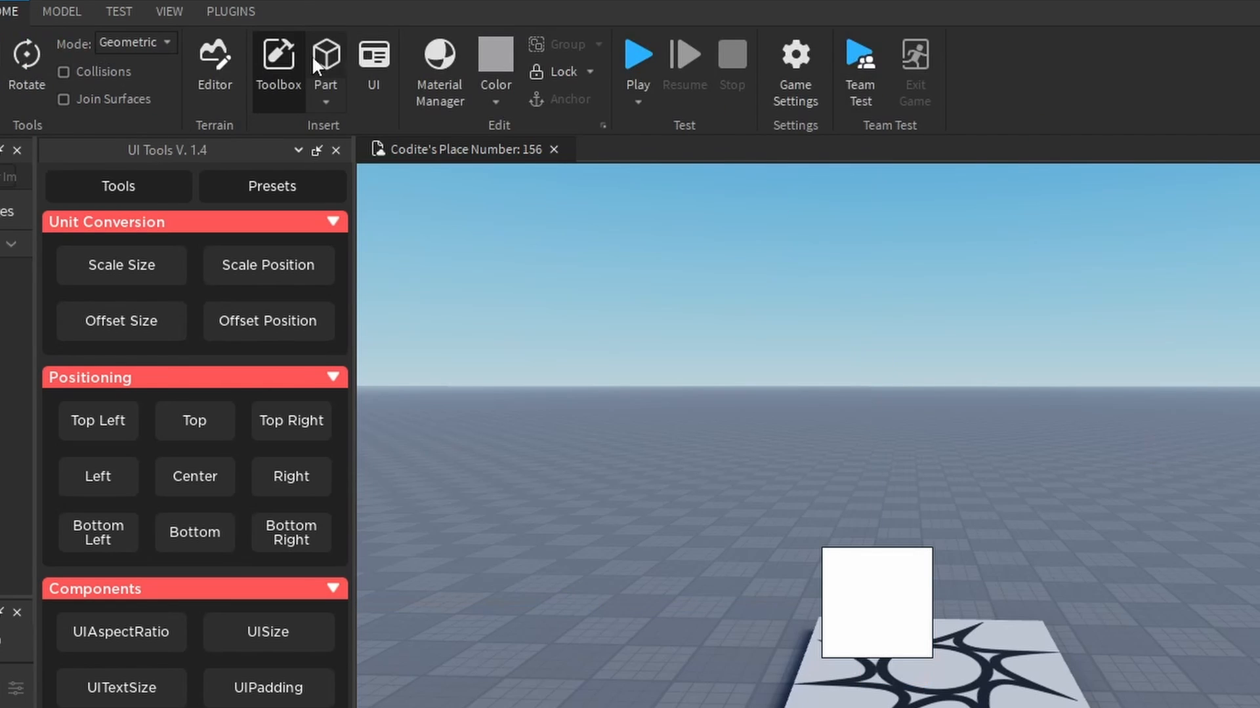
Step: Turn on device emulation and preview the frame on tablet then desktop-sized screens
click(118, 12)
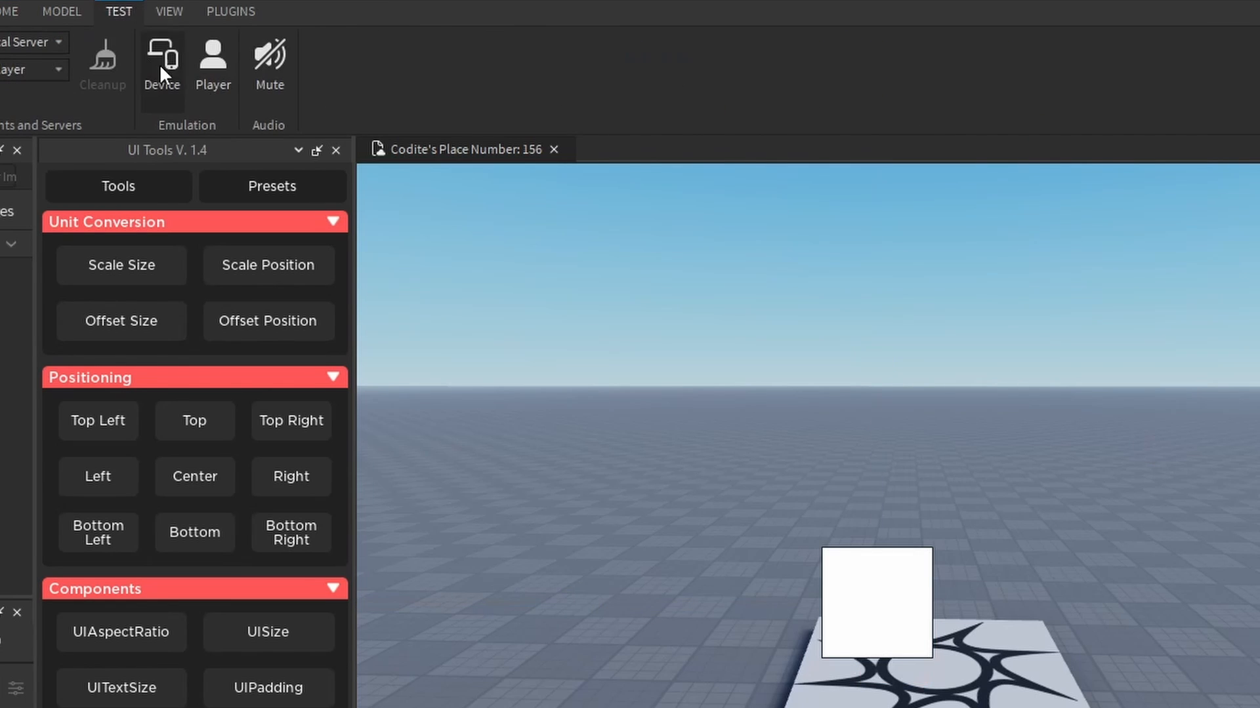
click(161, 60)
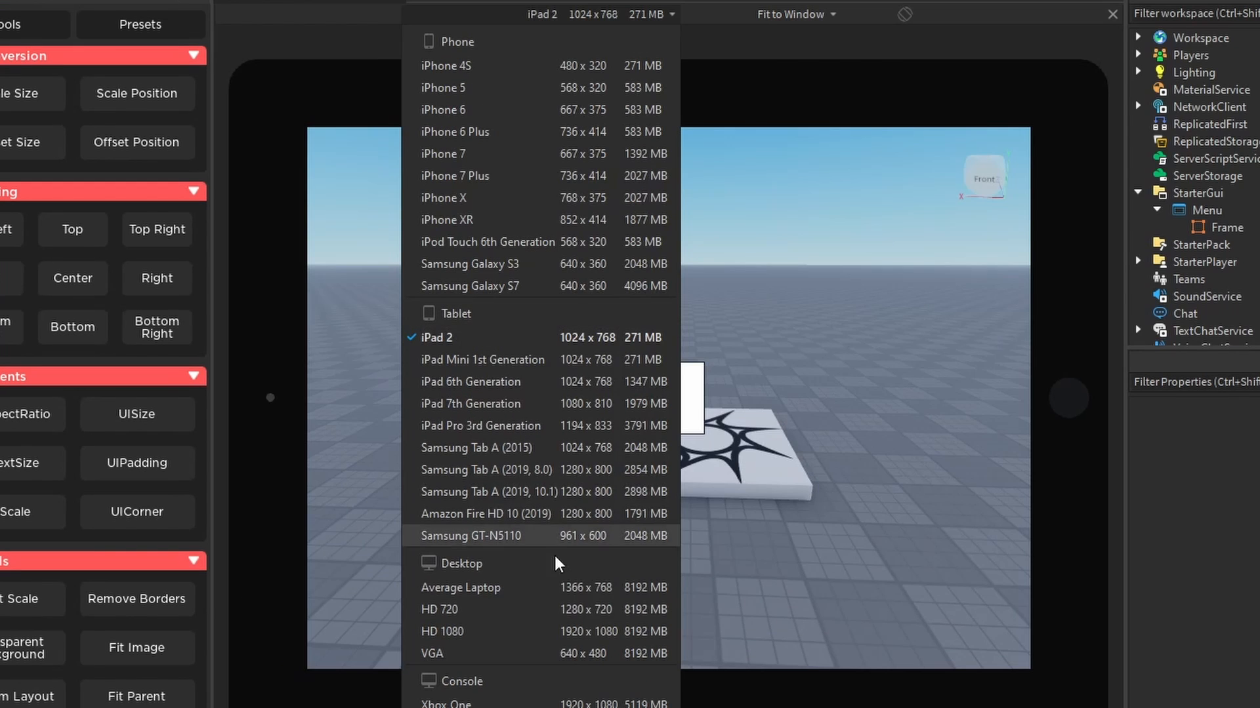
click(441, 631)
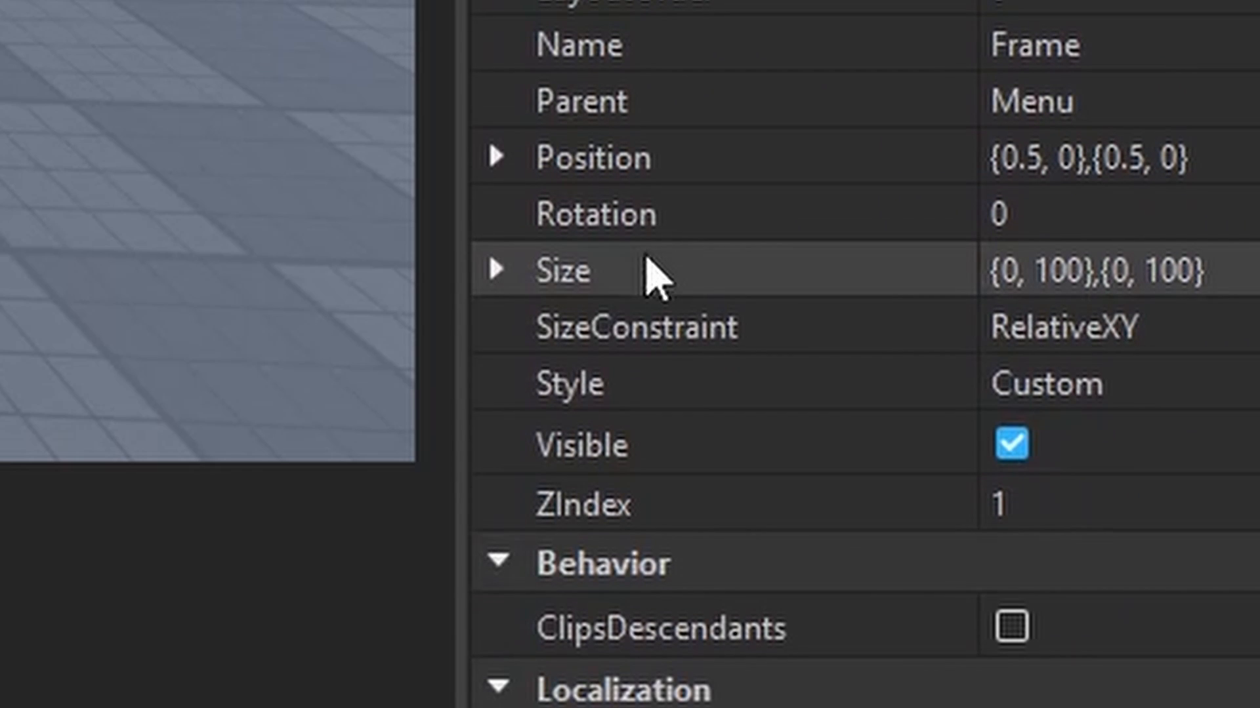
Step: Enlarge the frame to 773 by 840, add a UIAspectRatio constraint, border 0 and transparency 1
click(496, 271)
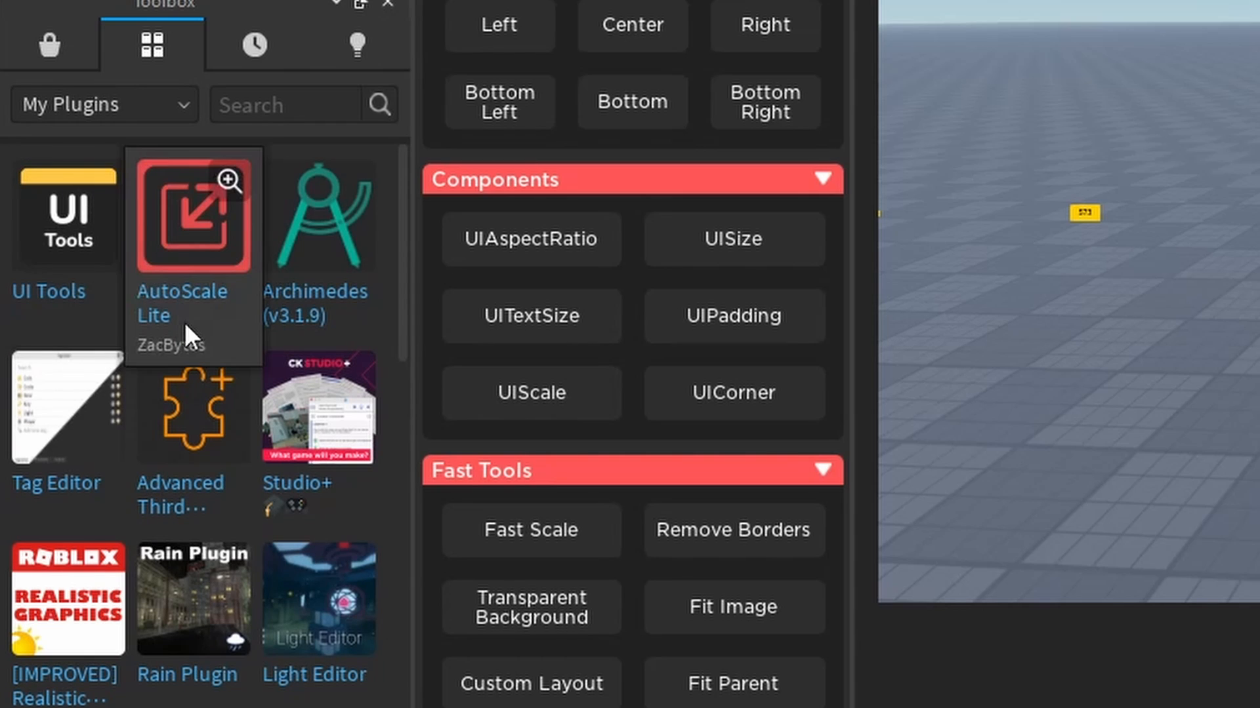
mouse_move(183, 192)
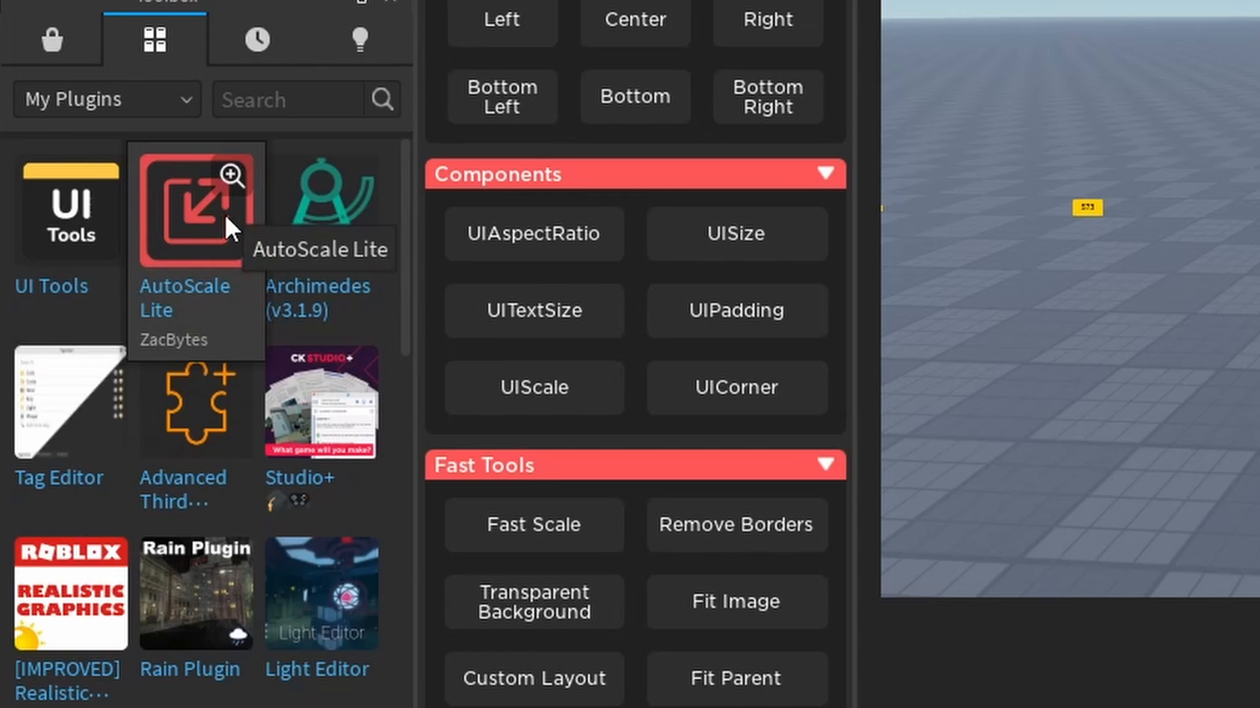
click(534, 233)
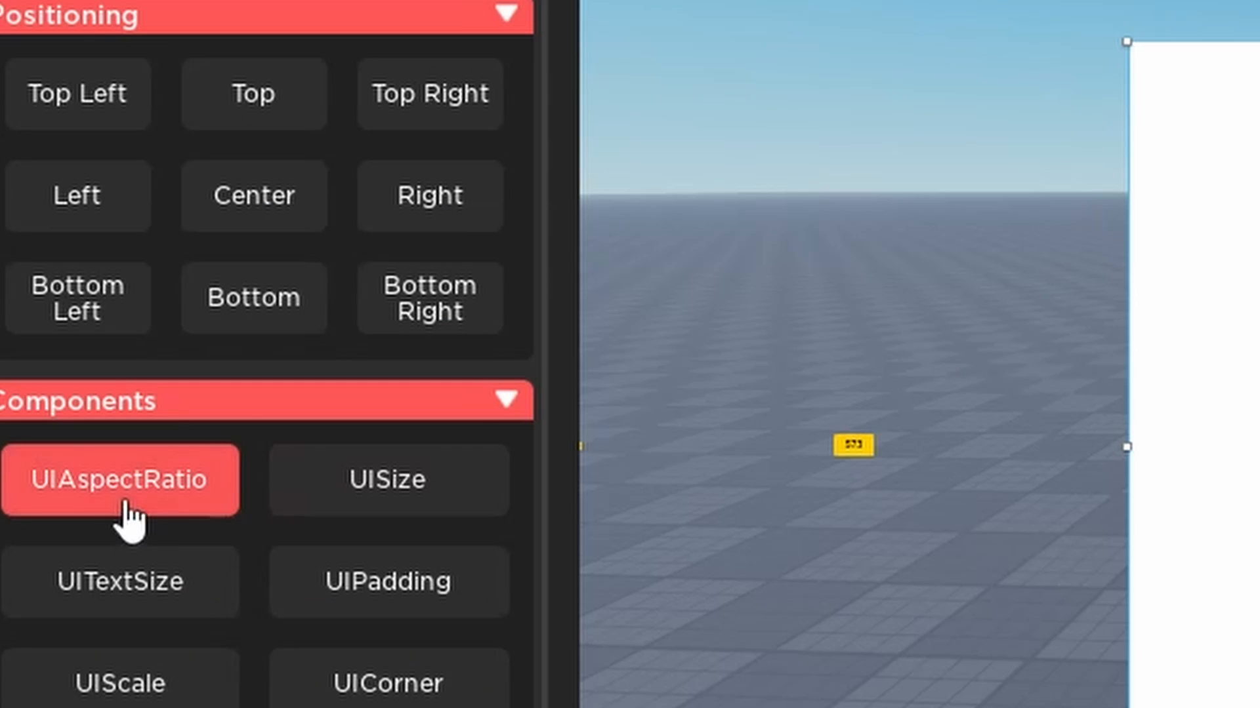
click(121, 480)
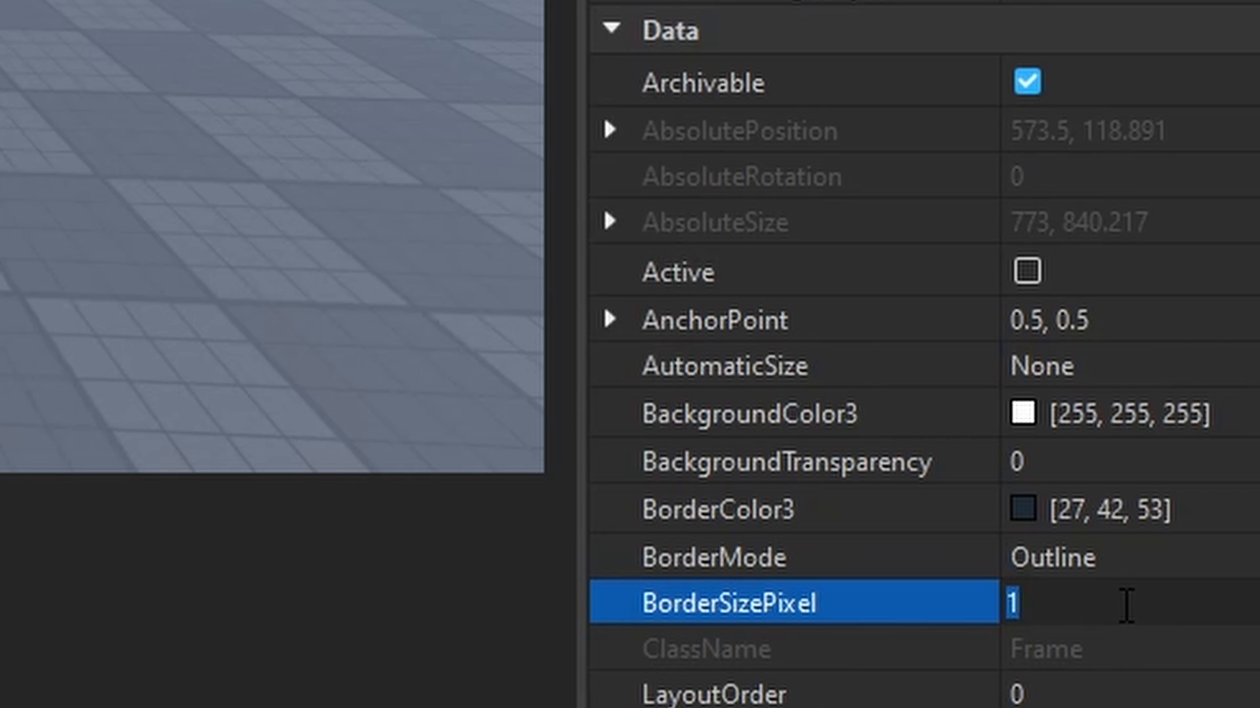
text(0)
click(1128, 463)
text(1)
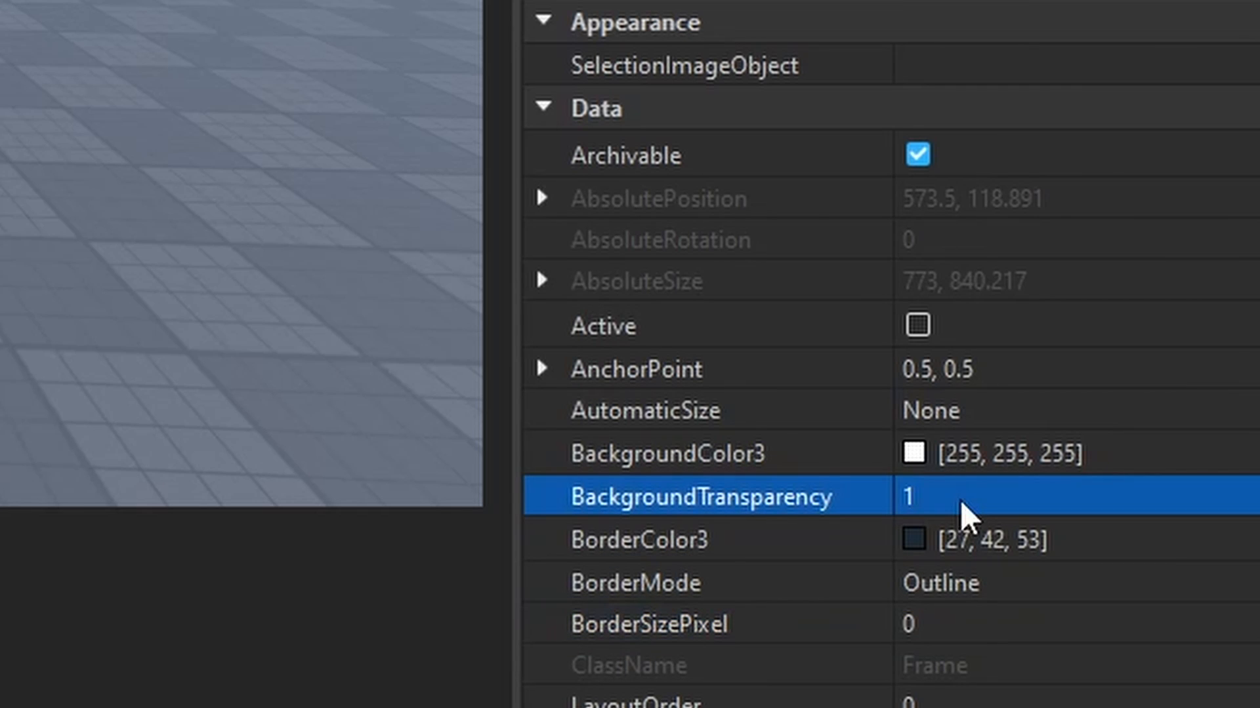
text(ima)
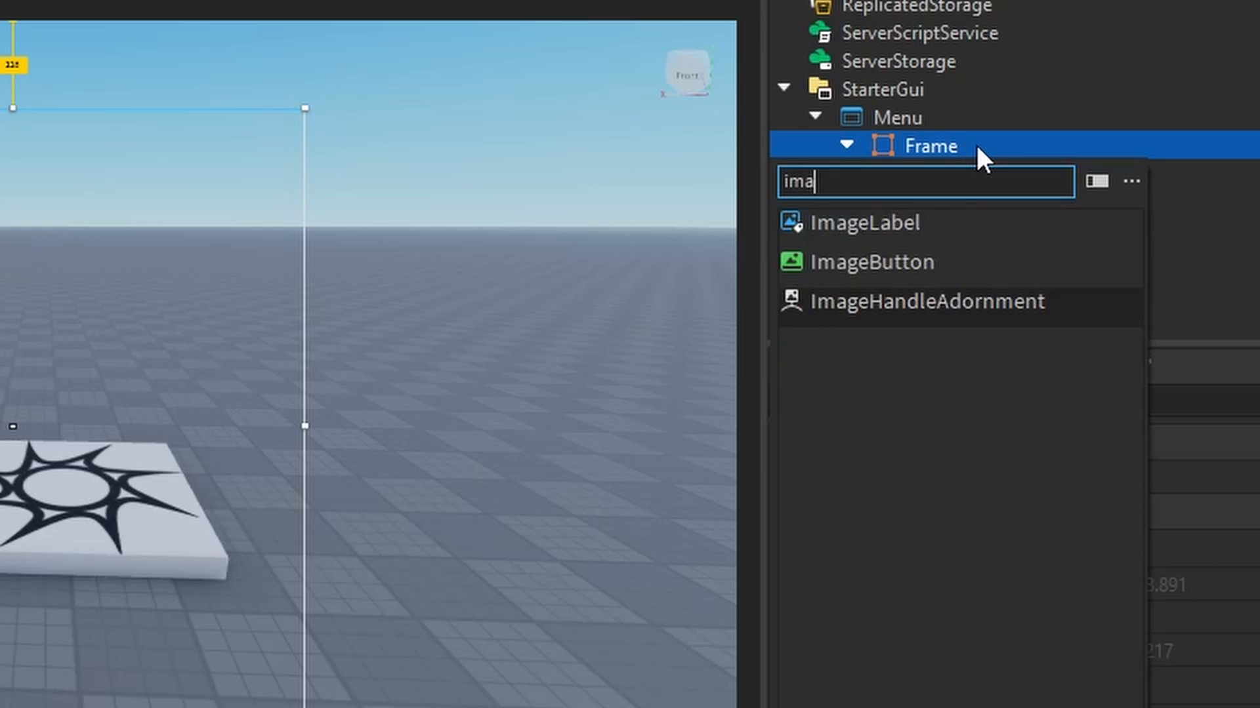
Step: Insert a Background ImageLabel in the frame using the CartoonBG asset id
click(863, 223)
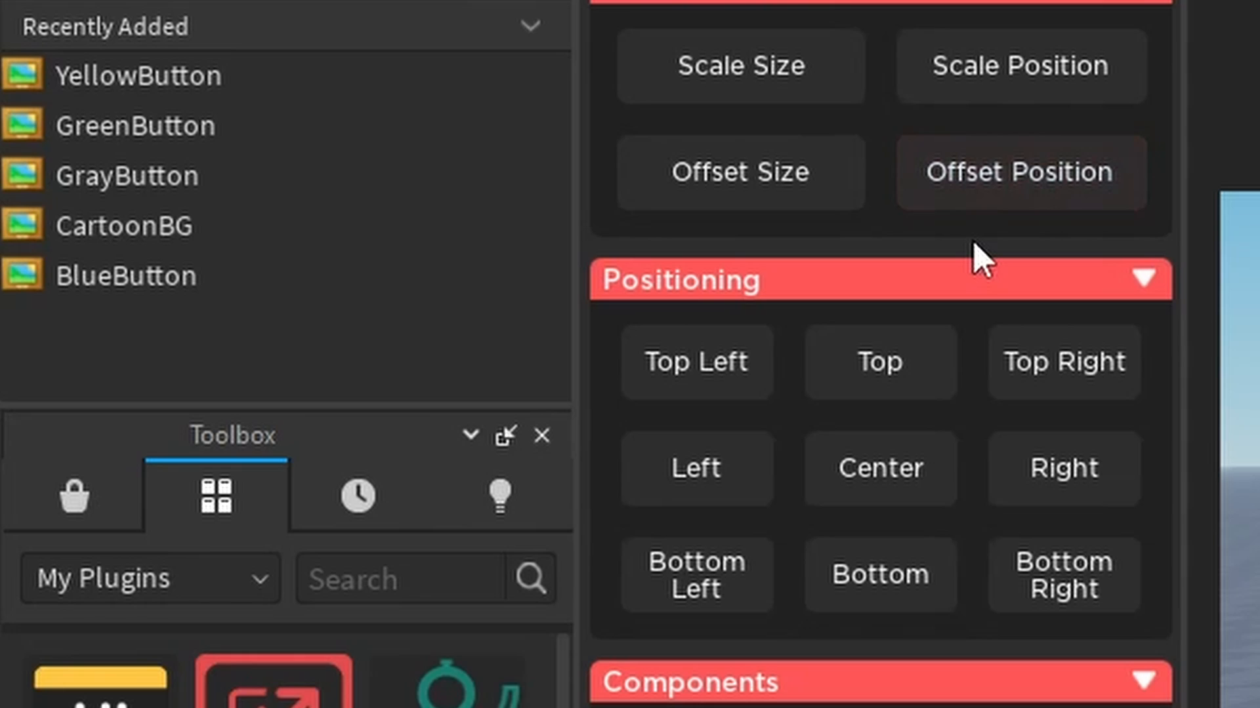
right_click(123, 226)
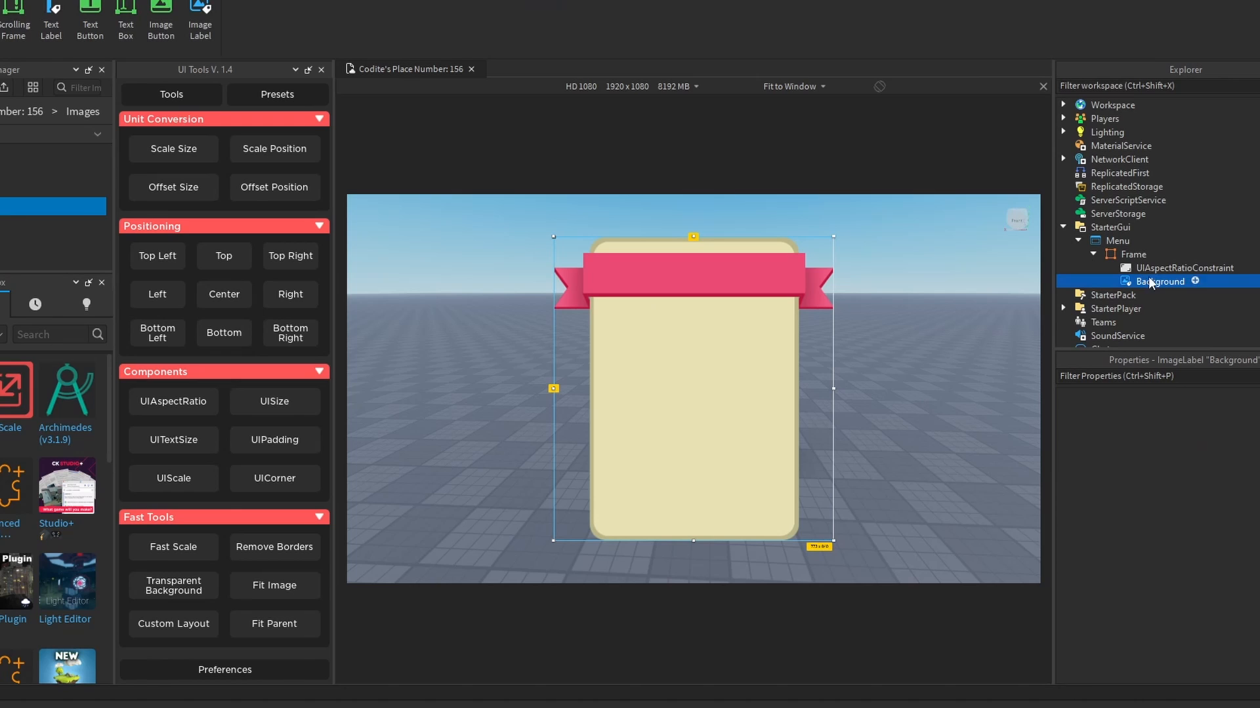
click(173, 402)
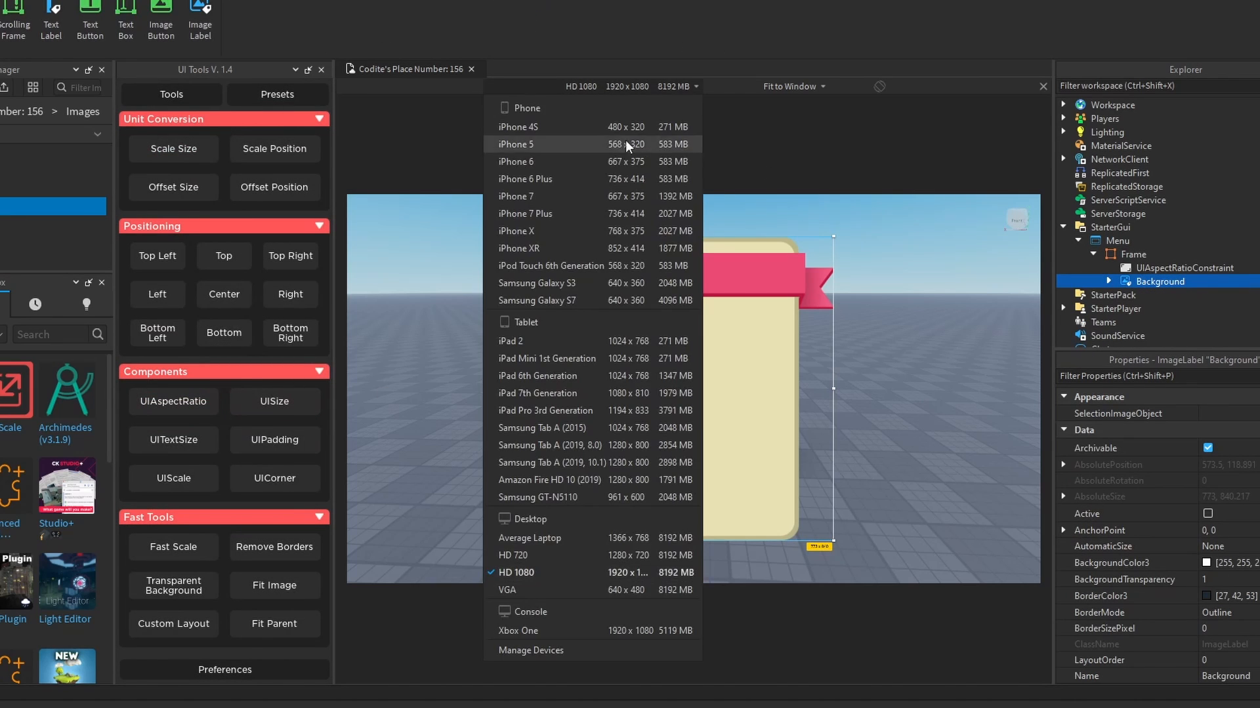
Step: Preview the menu on iPod Touch and iPhone 7 Plus, then return to HD 1080
click(550, 265)
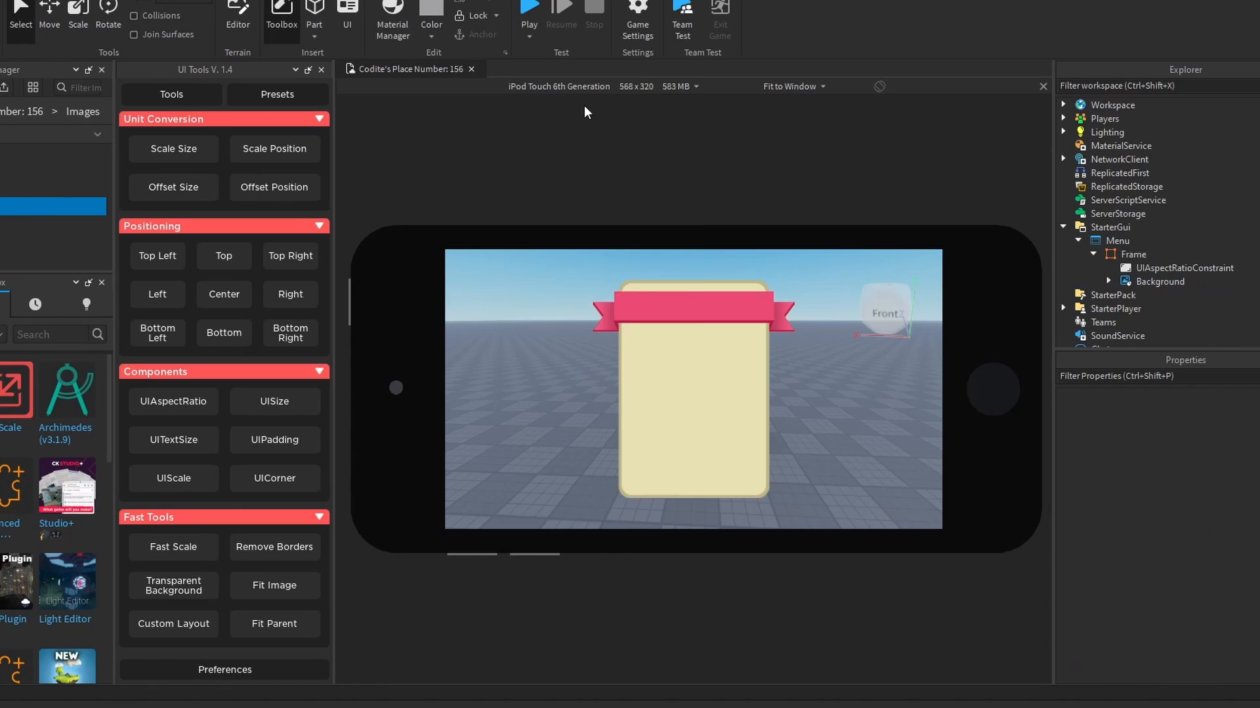
click(577, 86)
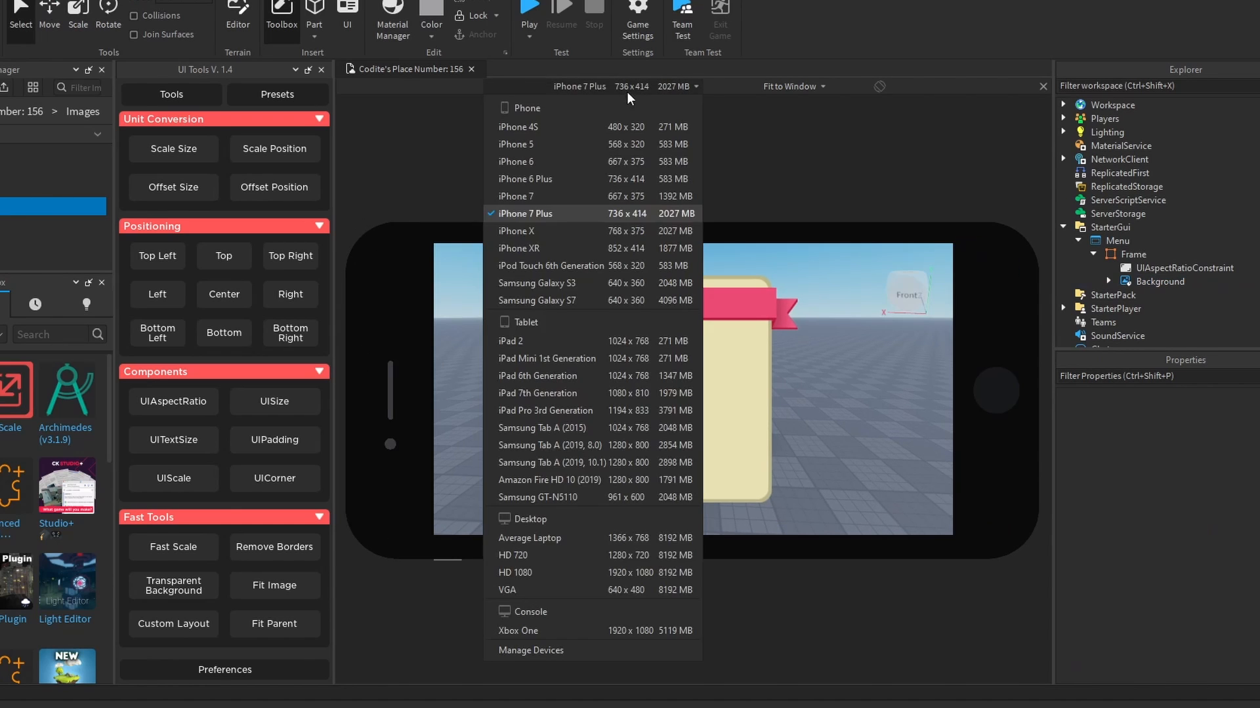
click(515, 573)
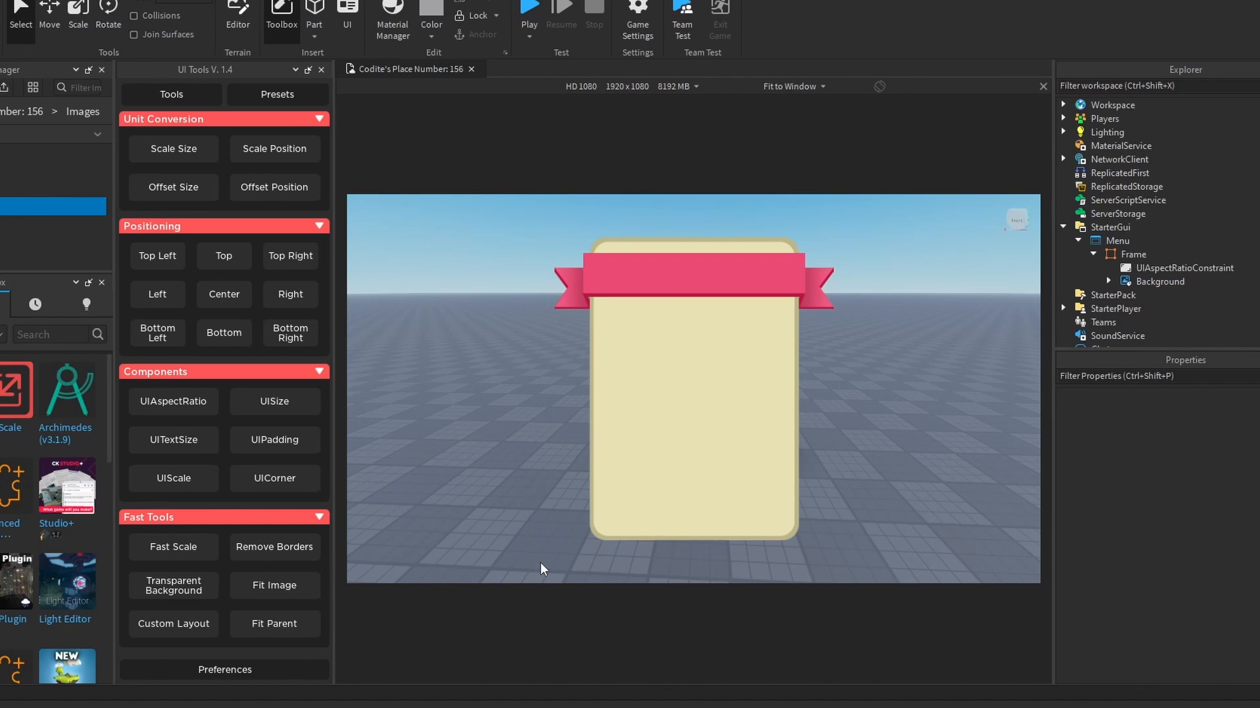
Step: Insert a yellow ImageButton under Background, disable auto tinting and convert its size to scale units
click(1159, 281)
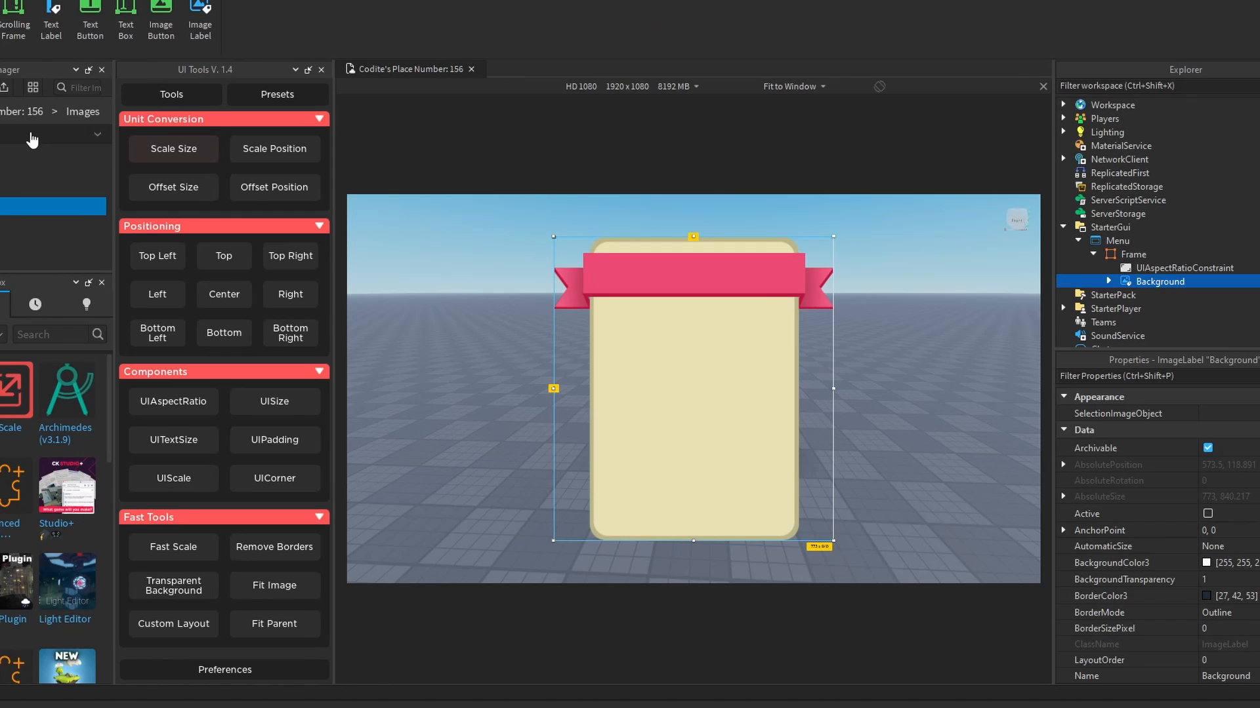
text(imageb)
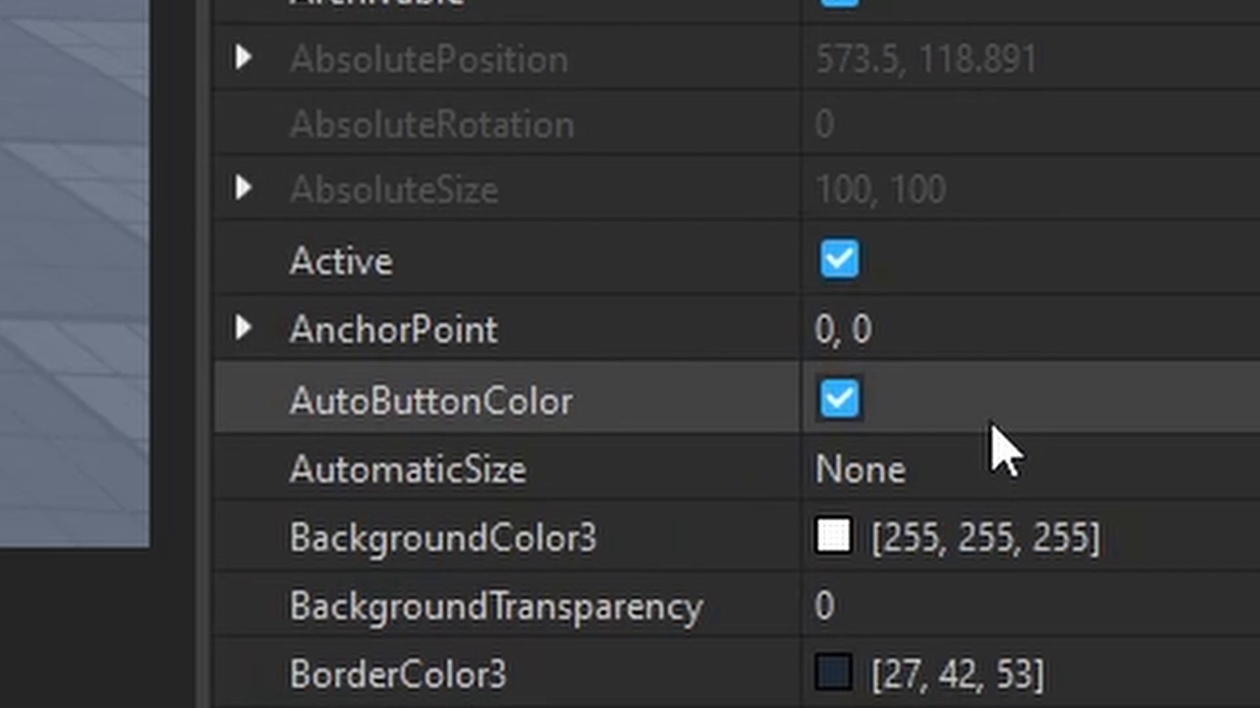
click(883, 606)
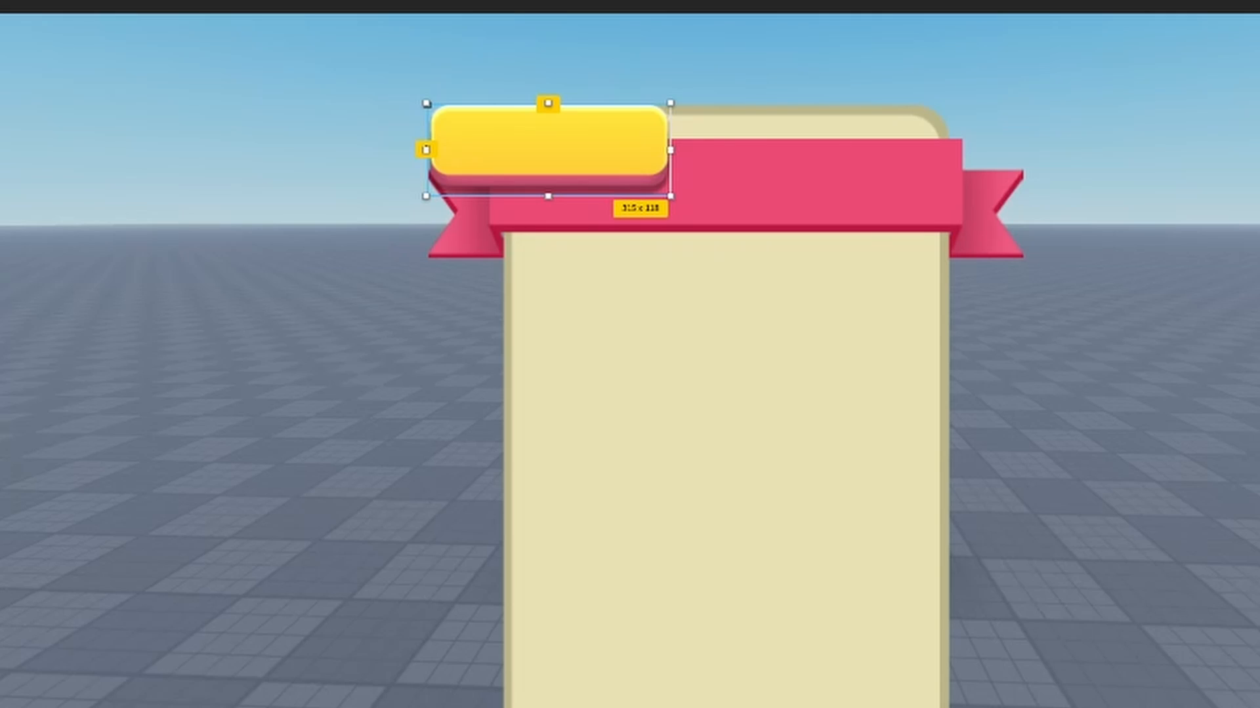
click(122, 73)
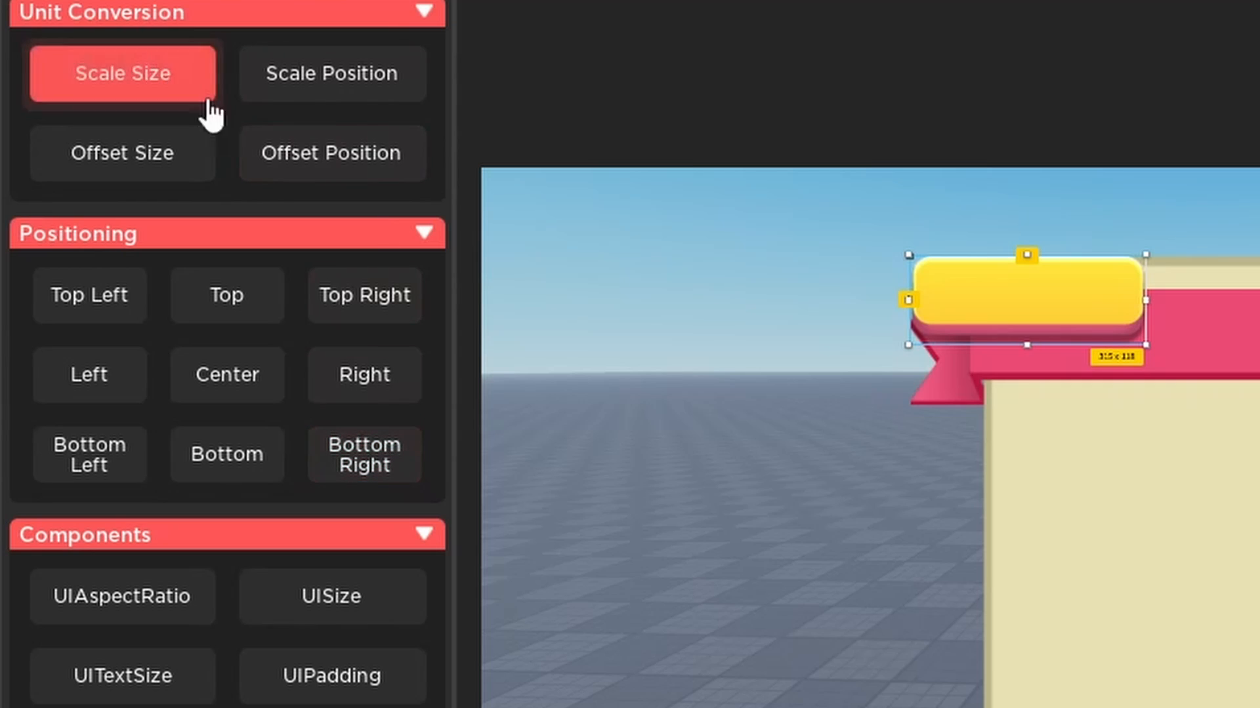
click(122, 73)
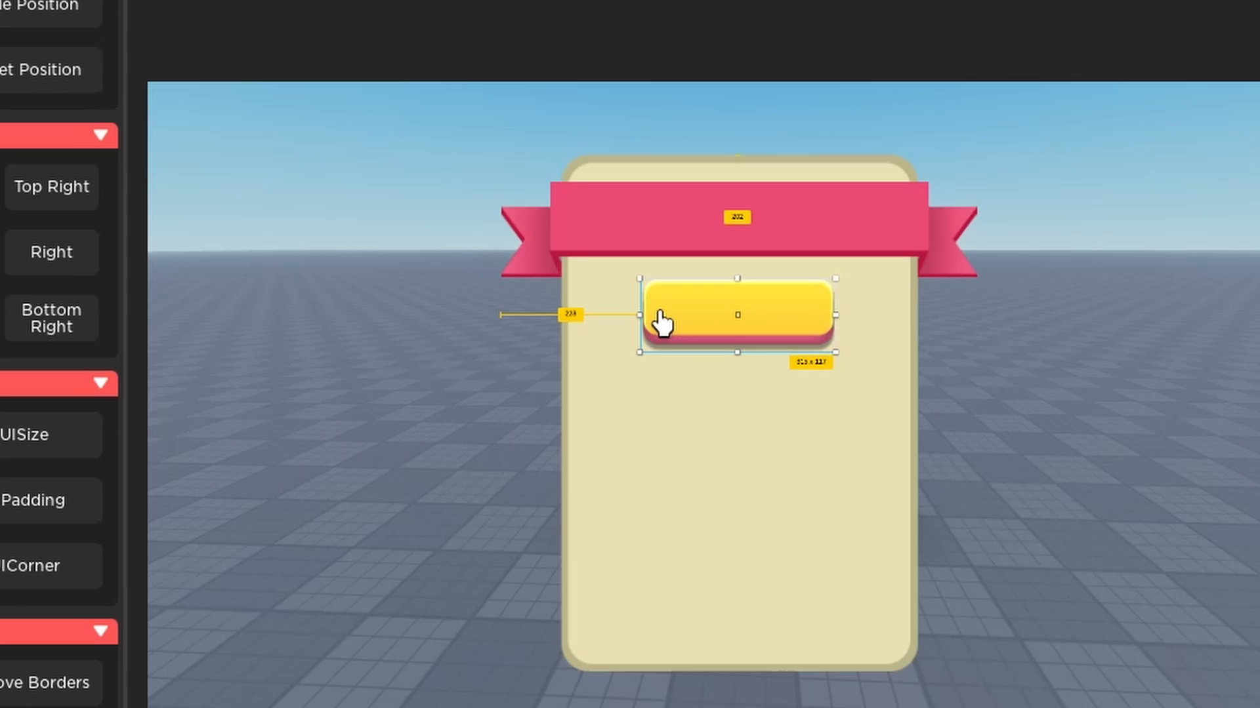
mouse_move(992, 374)
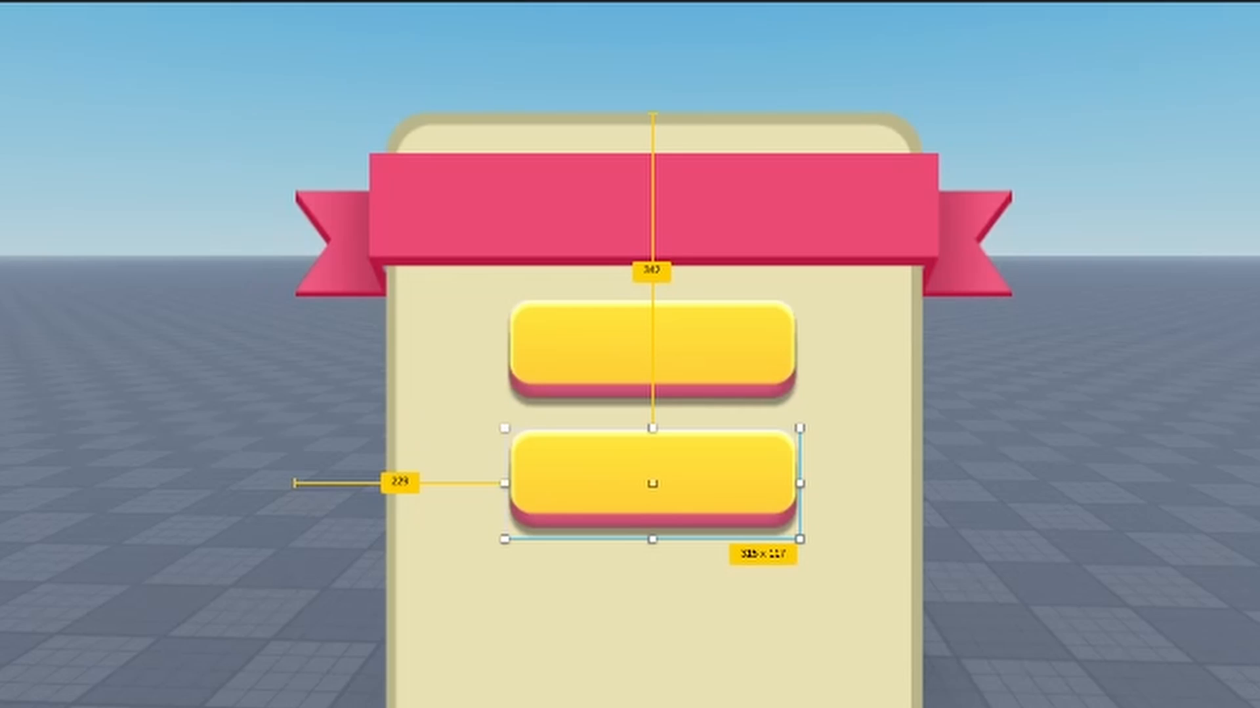
Step: Preview the four stacked buttons on iPad 7th Generation, return to HD 1080 and select the aspect-ratio constraint
click(651, 485)
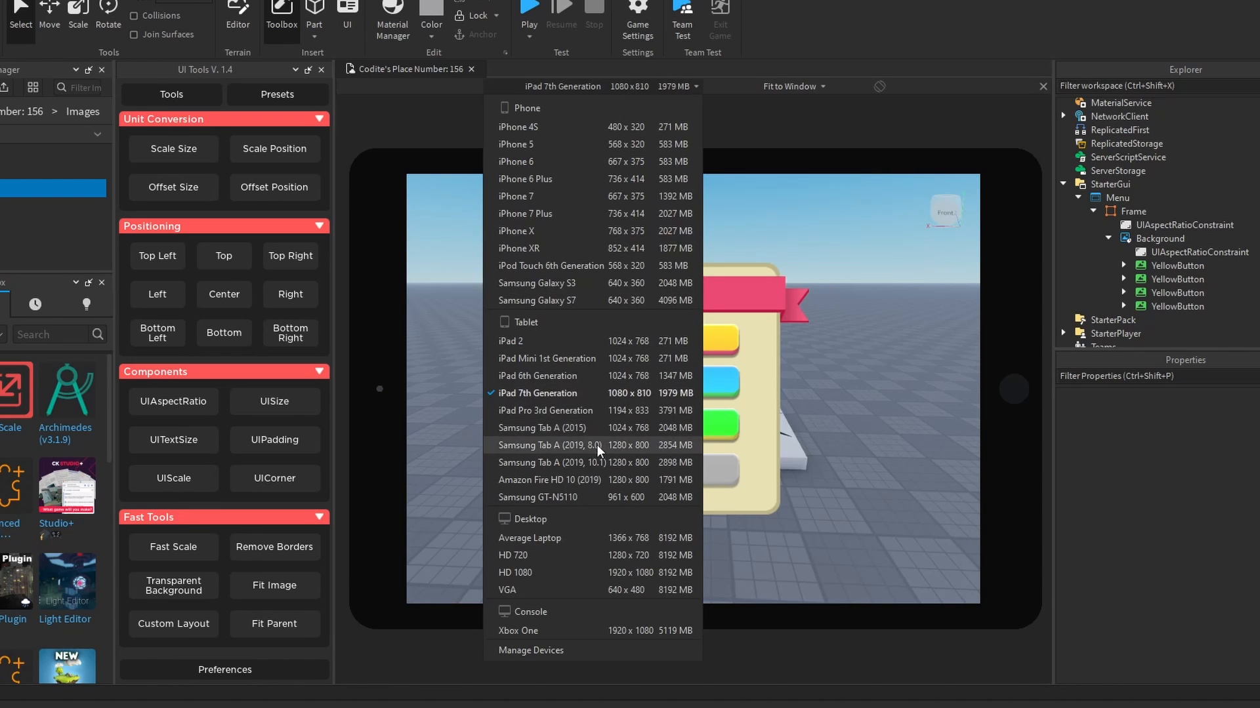
click(514, 555)
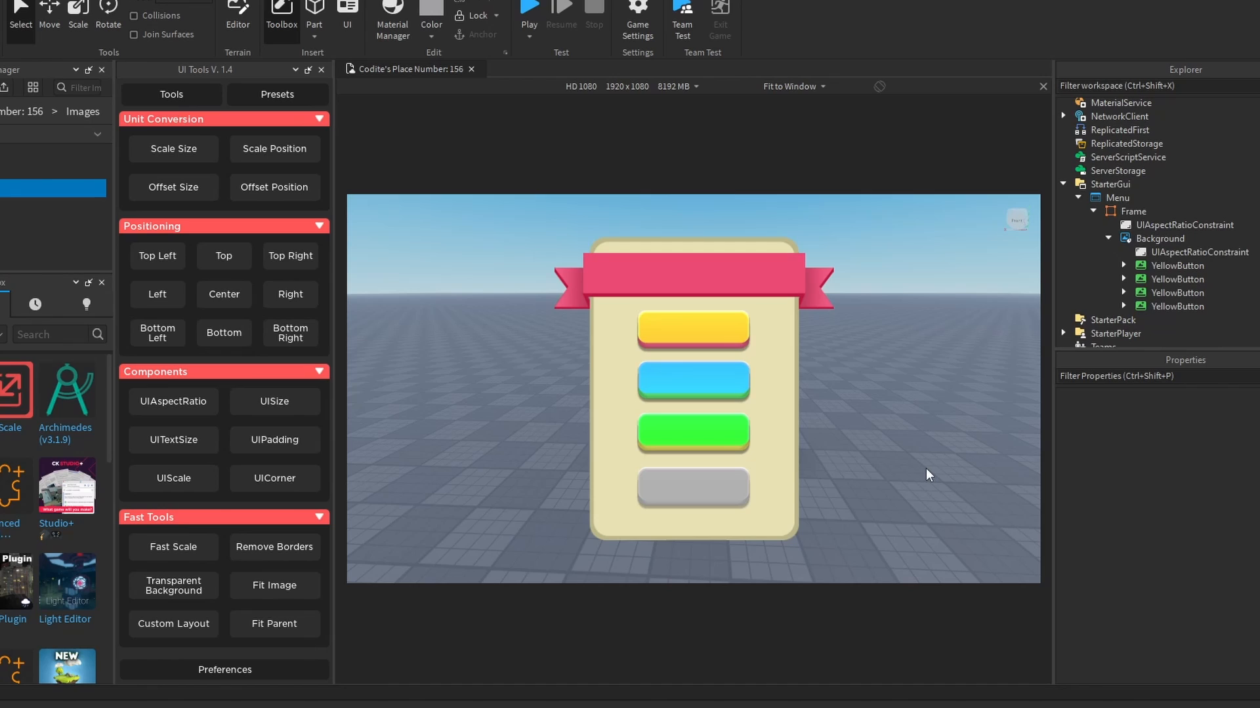
click(1196, 252)
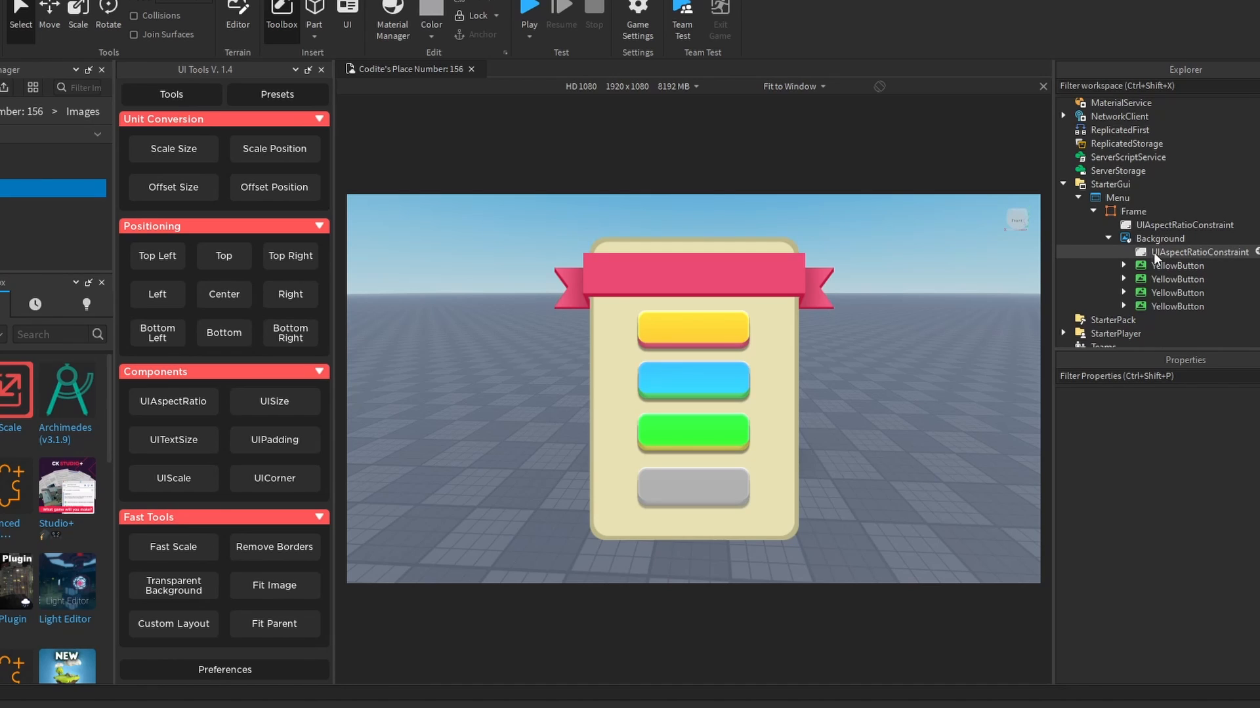